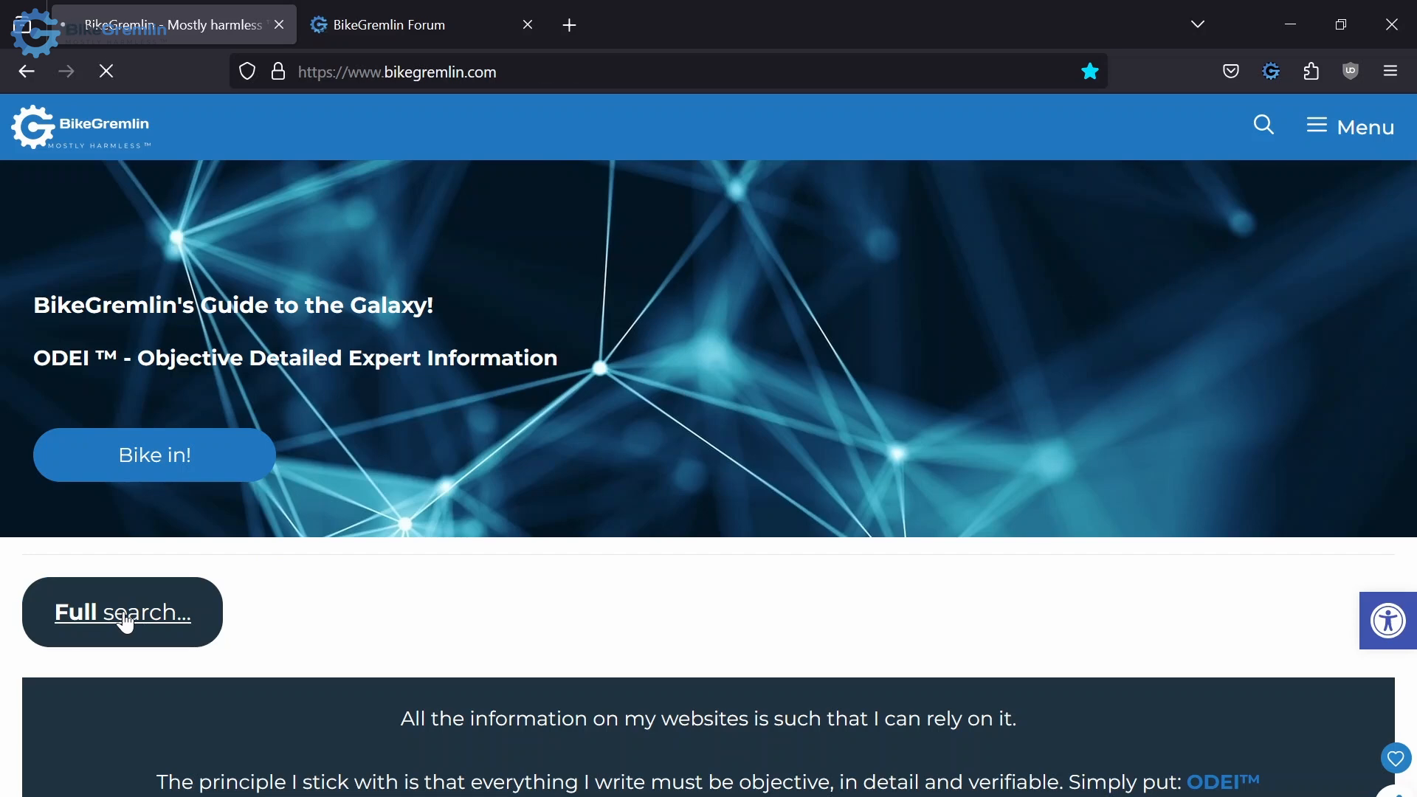
# - Go to the Full search page covering all BikeGremlin websites and YouTube videos
pyautogui.click(123, 611)
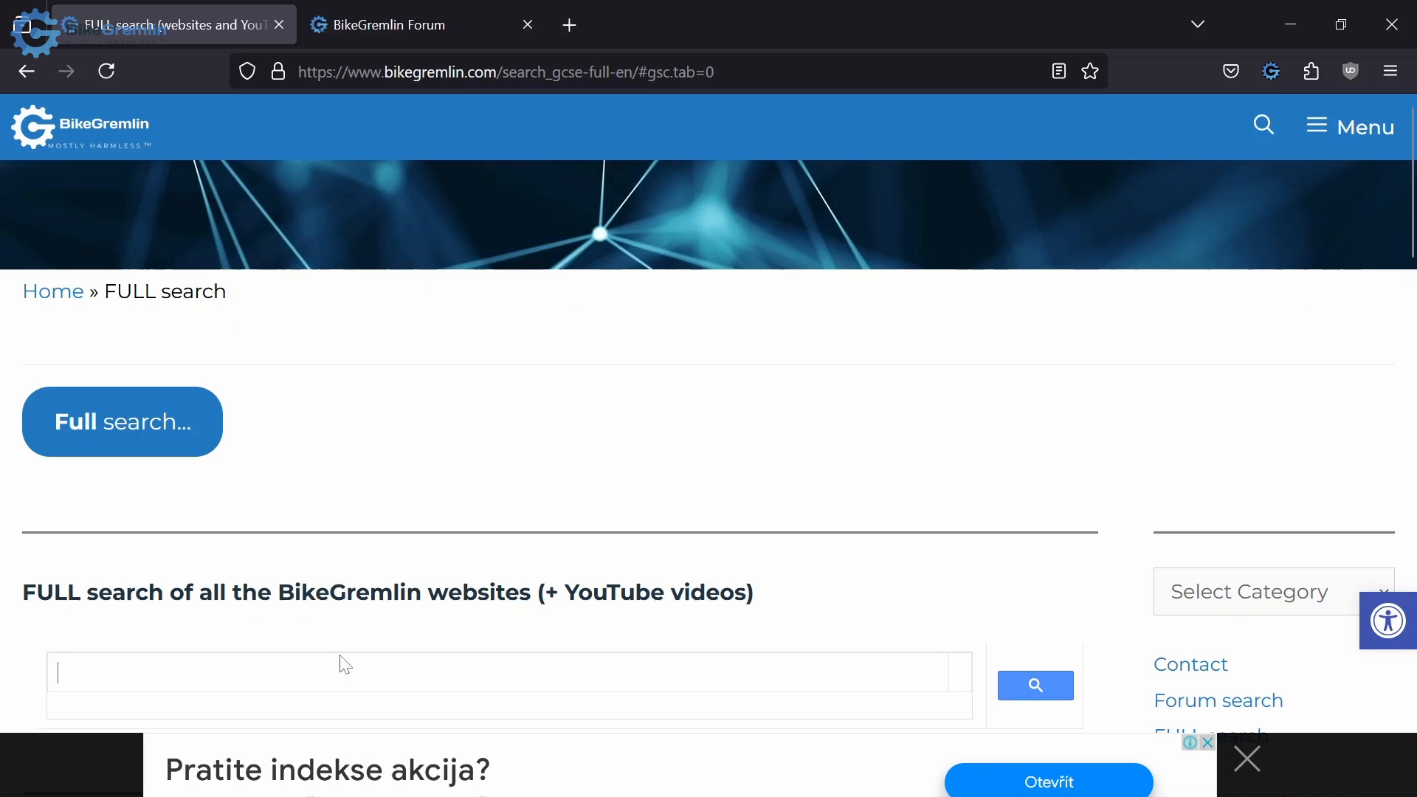
pyautogui.scroll(-3)
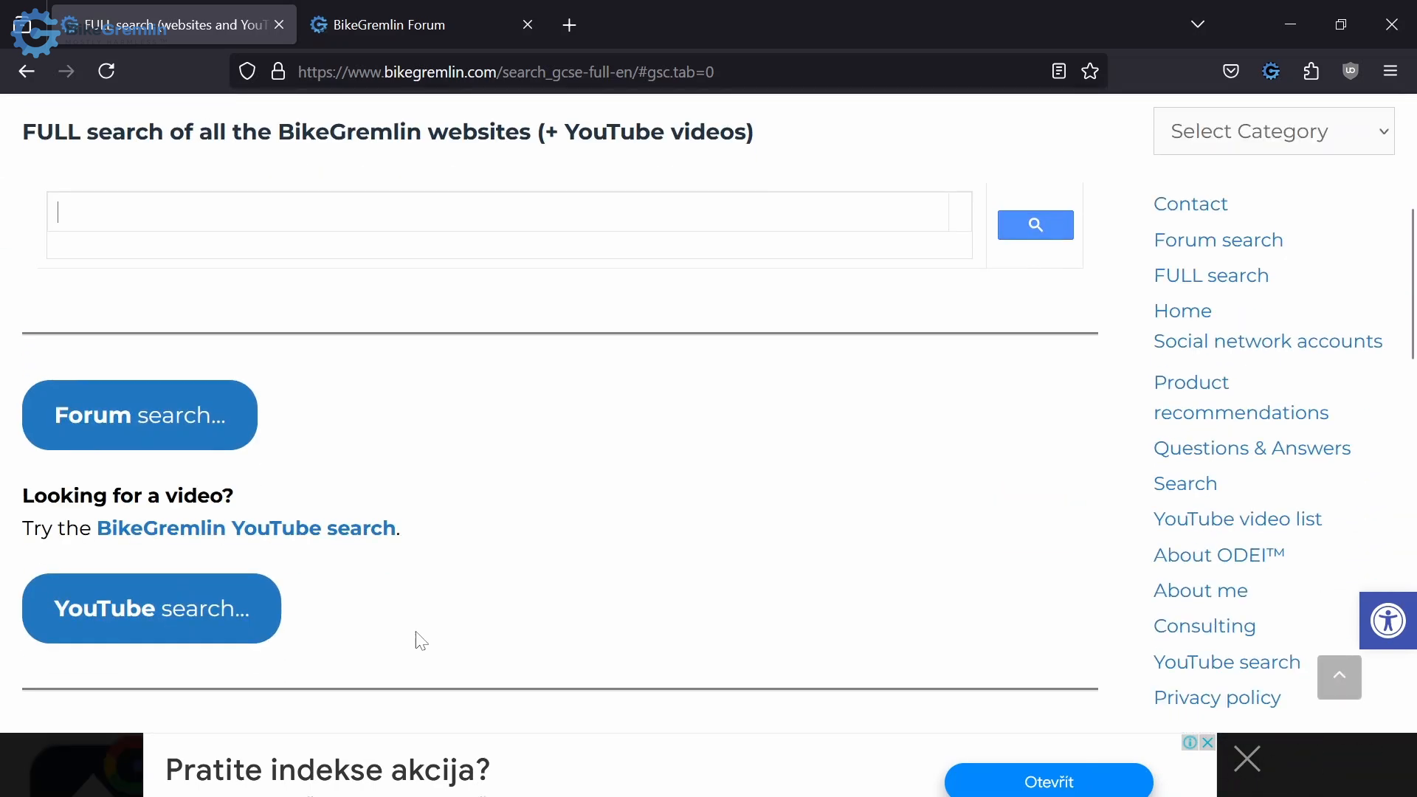
pyautogui.moveTo(140, 421)
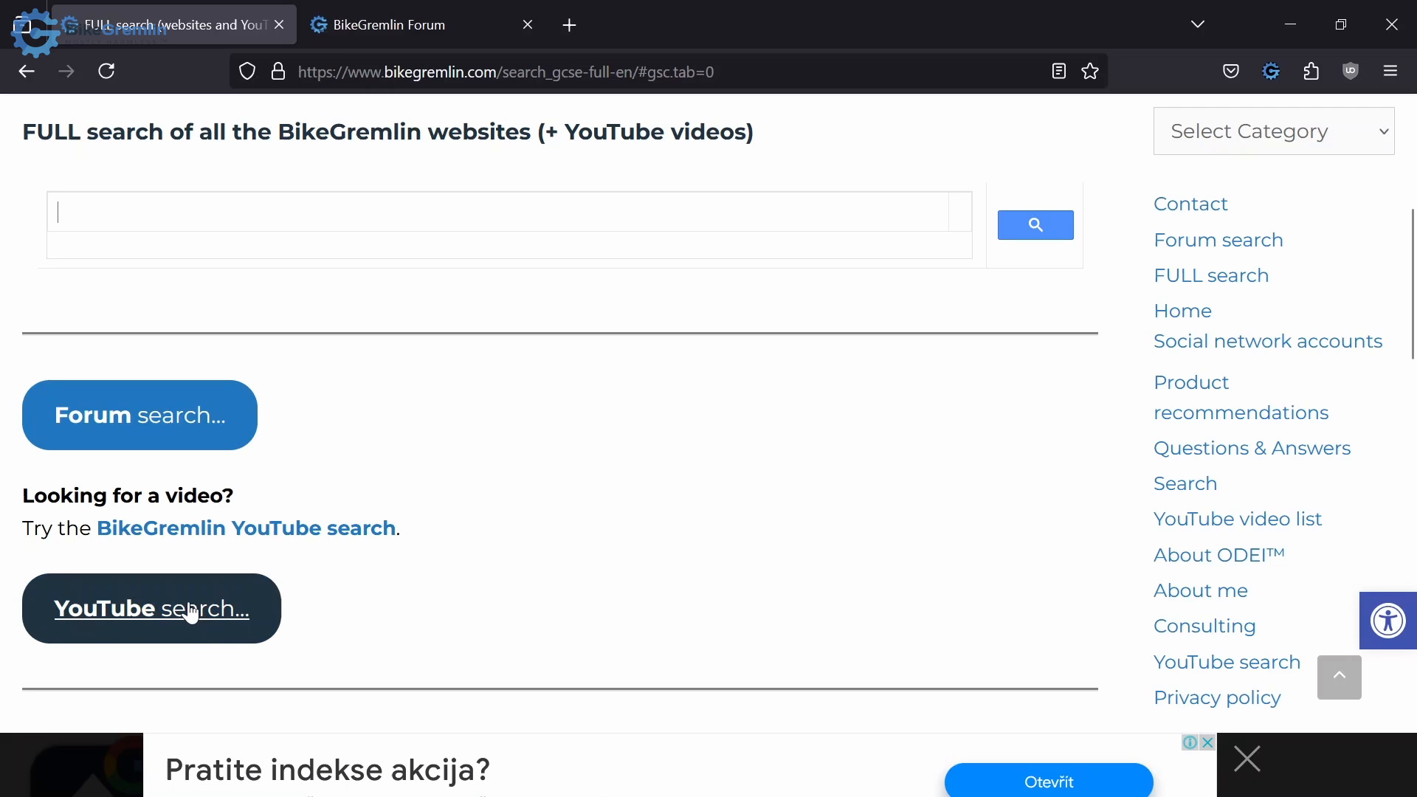
pyautogui.moveTo(168, 626)
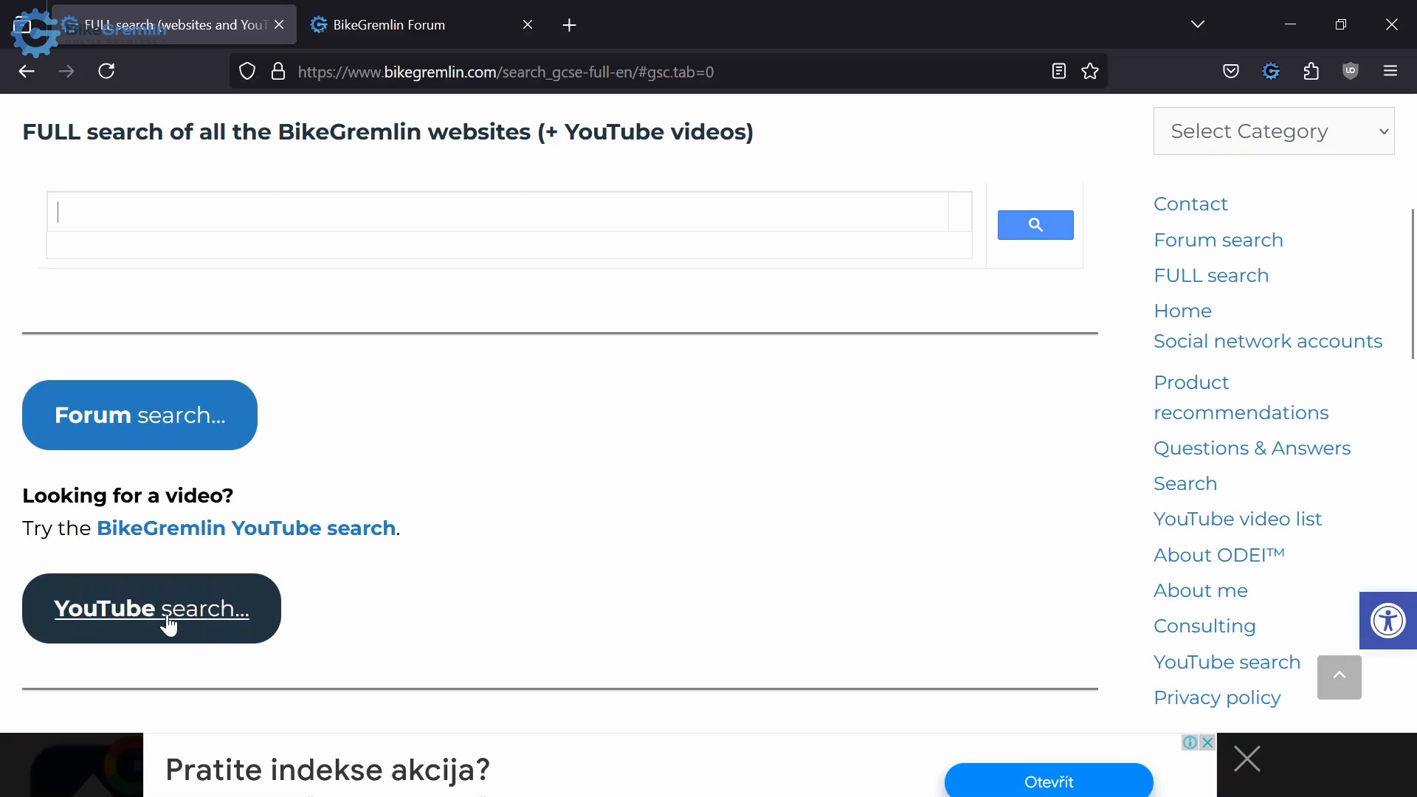
pyautogui.moveTo(183, 618)
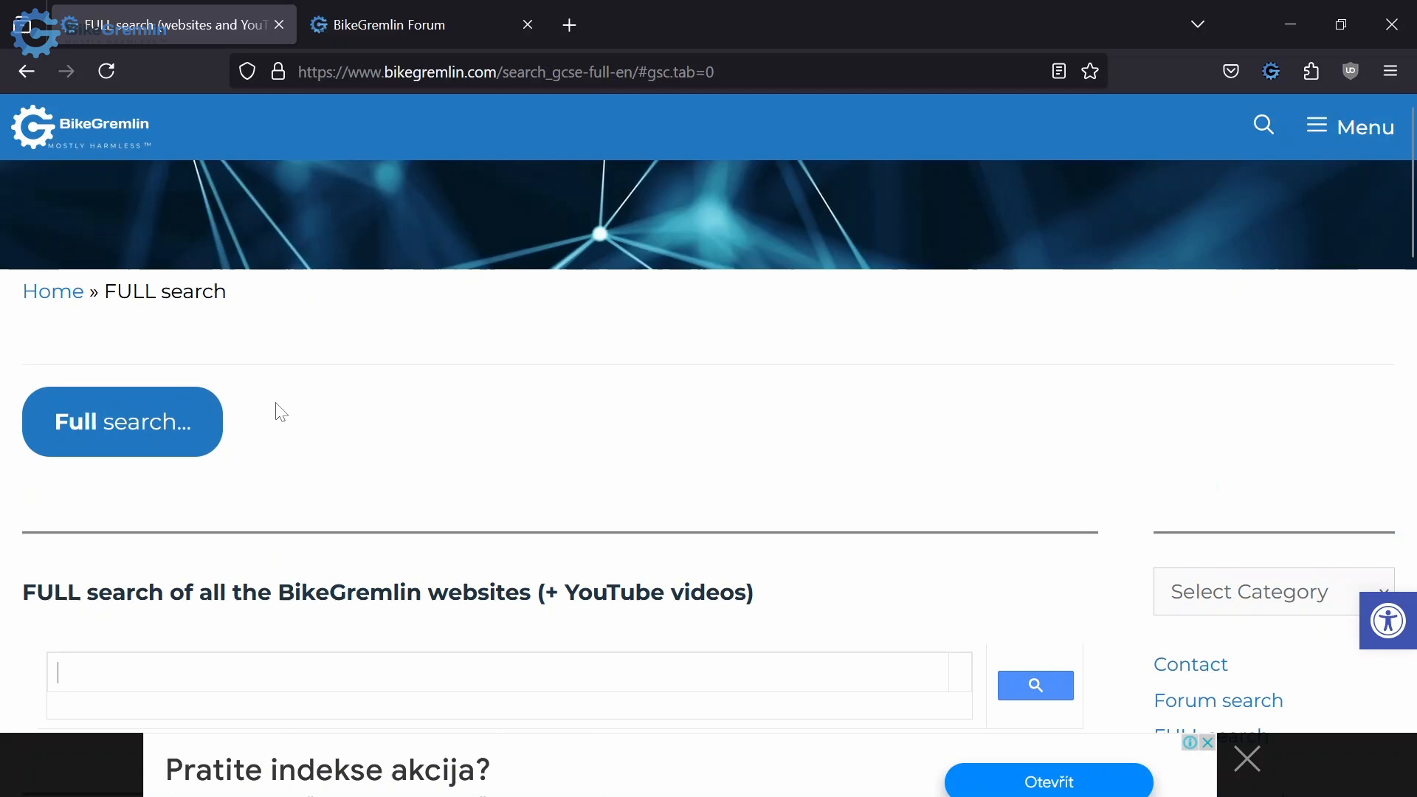
pyautogui.moveTo(375, 147)
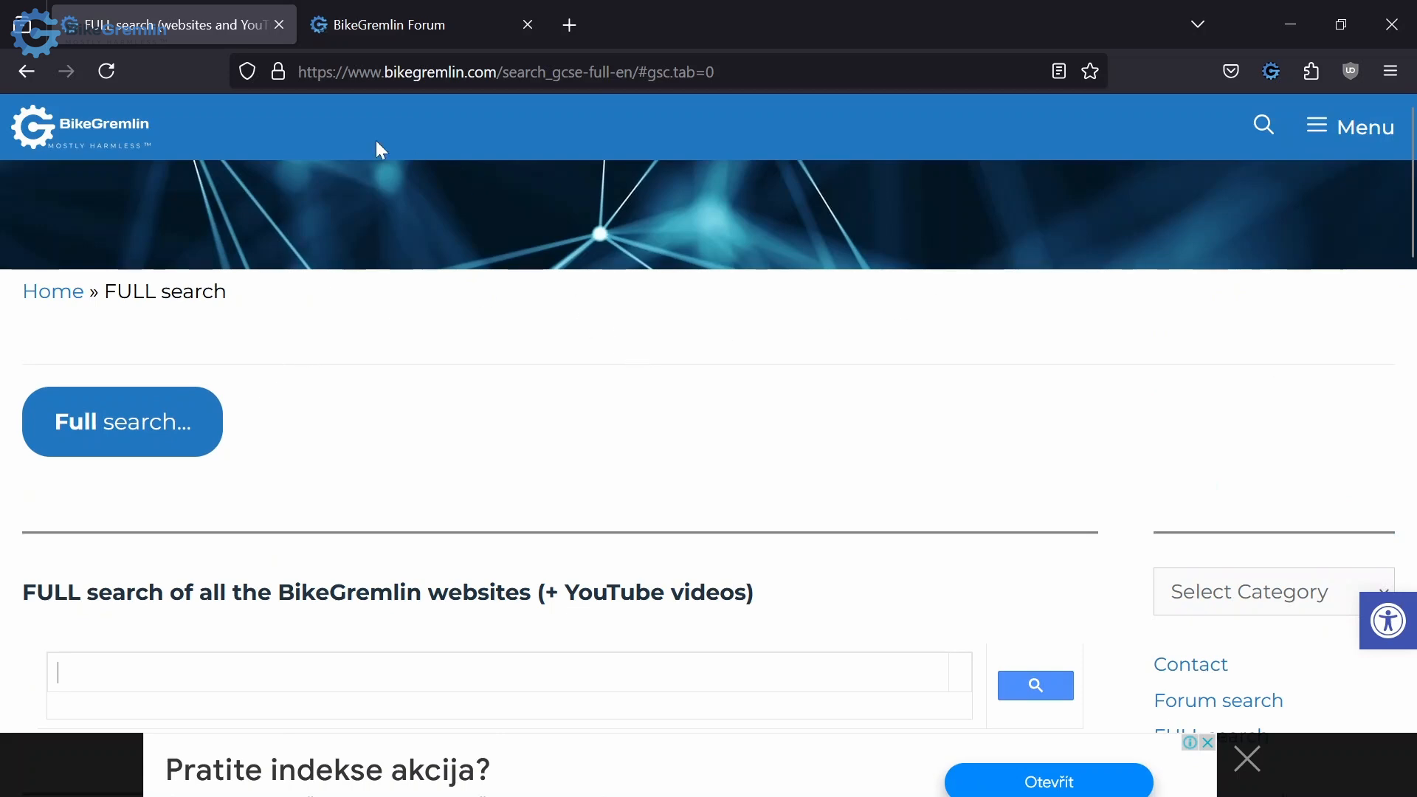
pyautogui.moveTo(685, 245)
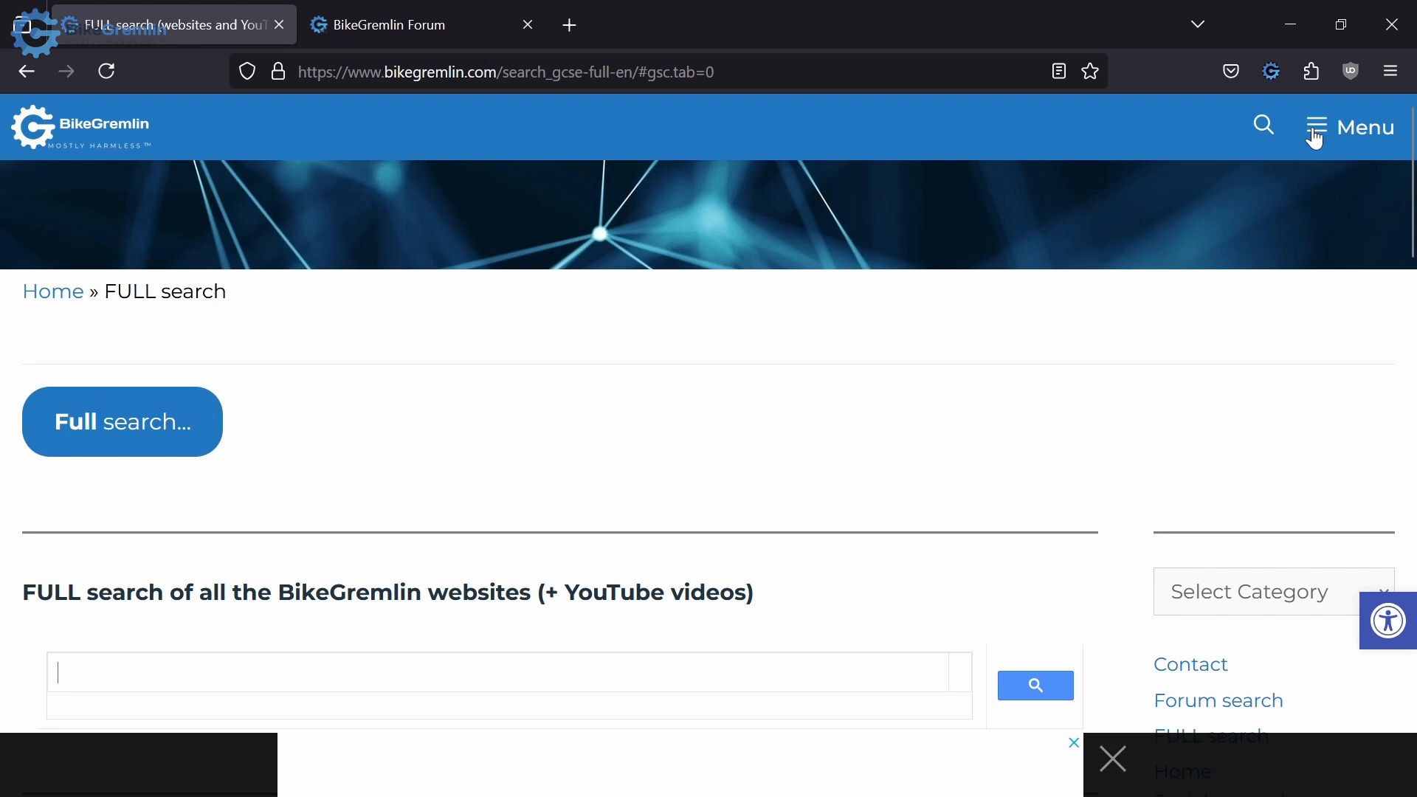
# - Reach the YouTube video list page from the site menu and view its categories
pyautogui.click(1317, 127)
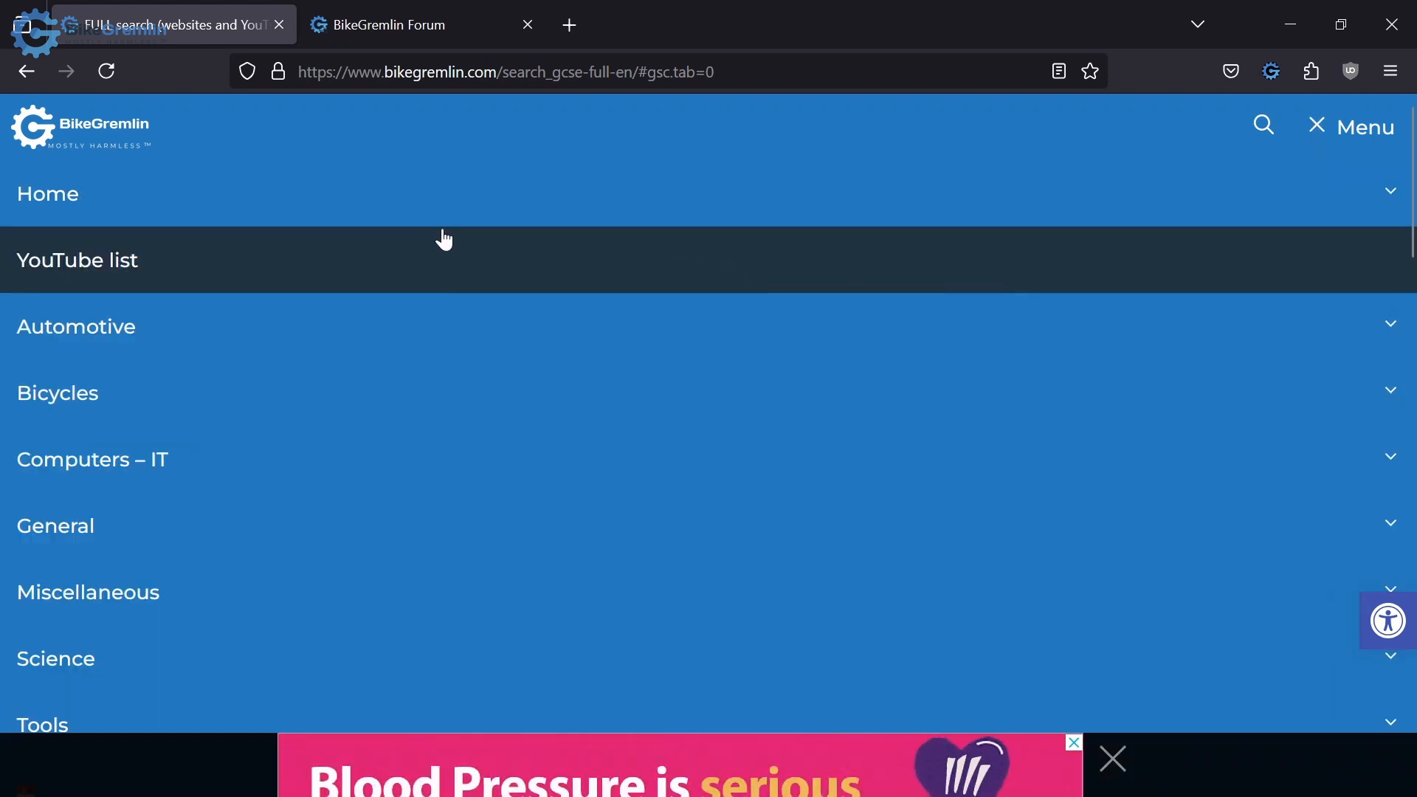
pyautogui.moveTo(107, 278)
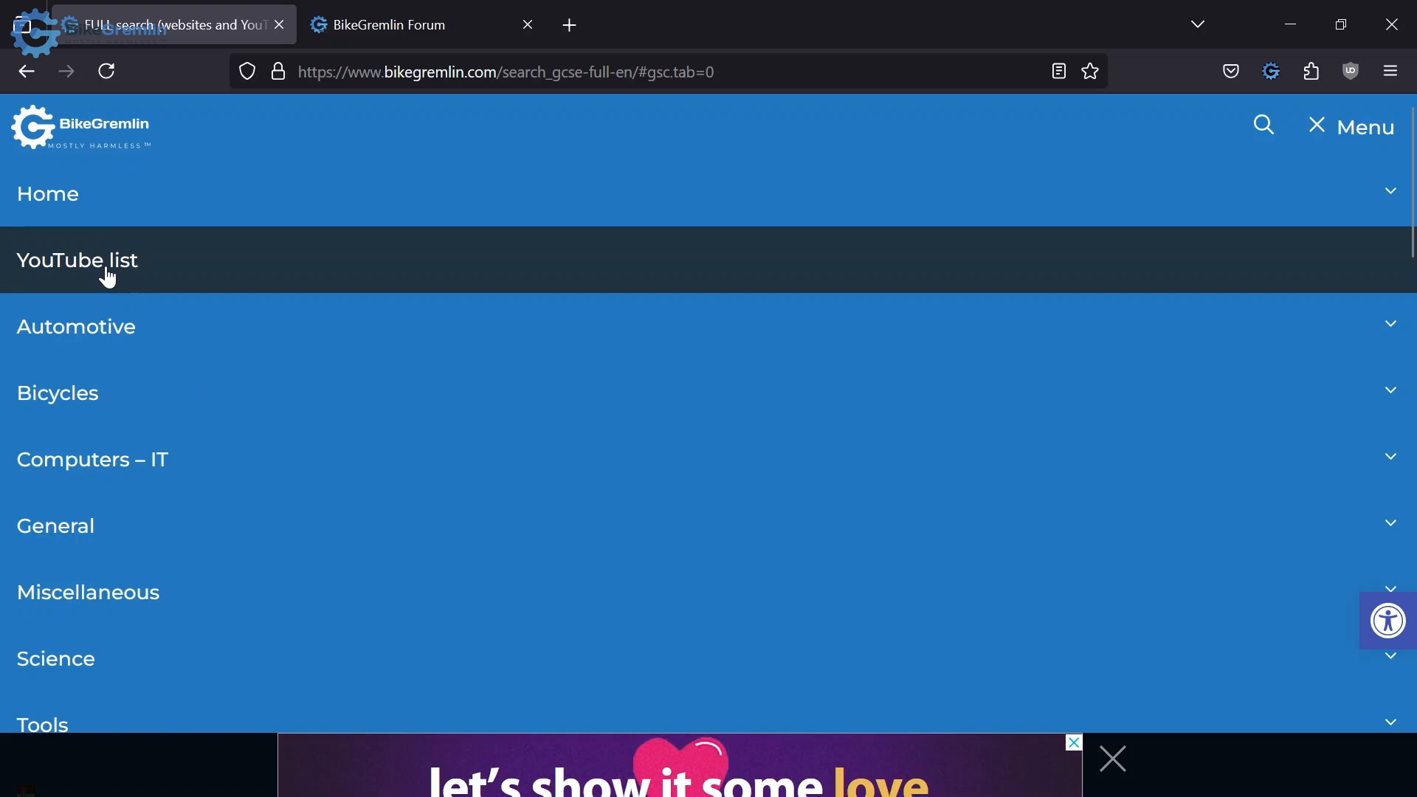
pyautogui.click(76, 260)
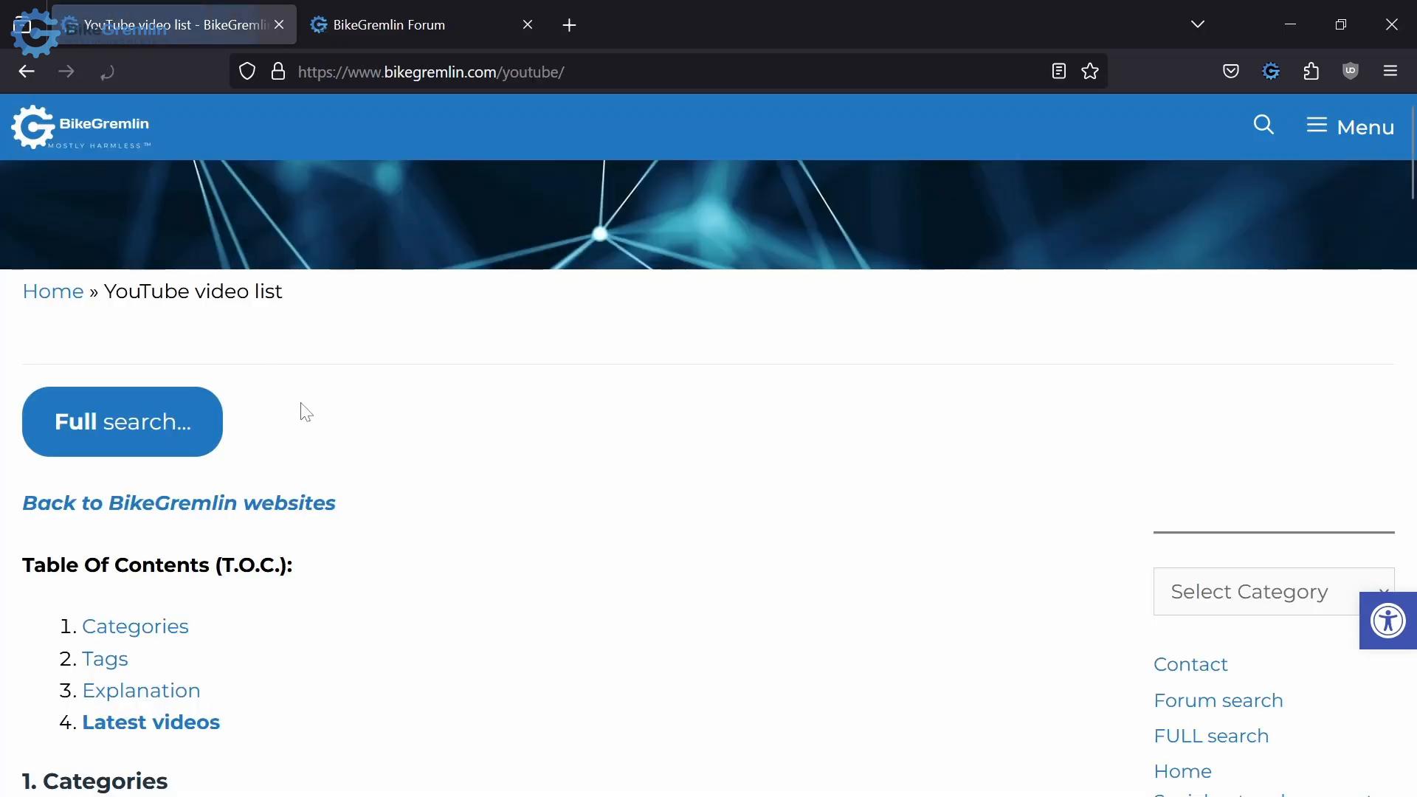
pyautogui.scroll(-3)
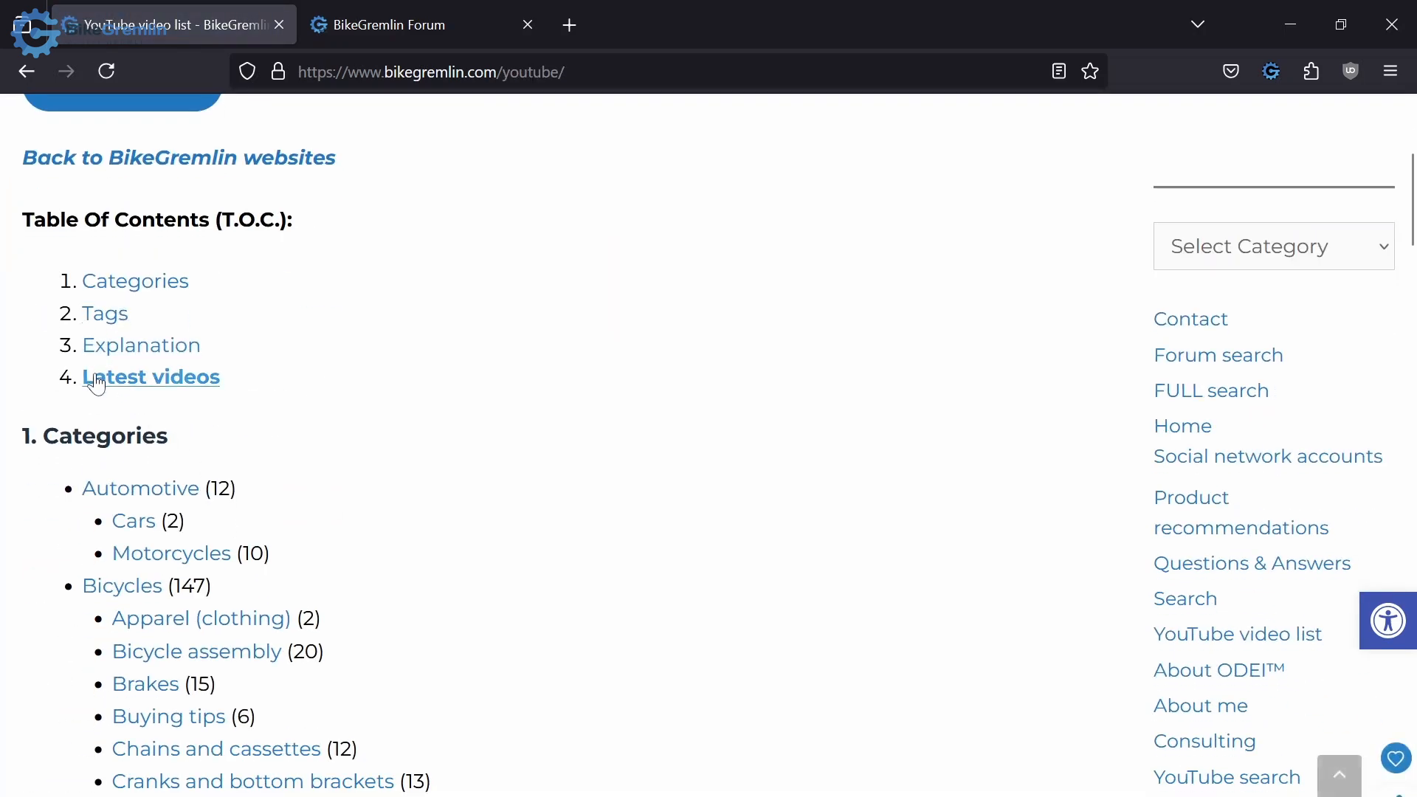
pyautogui.scroll(-3)
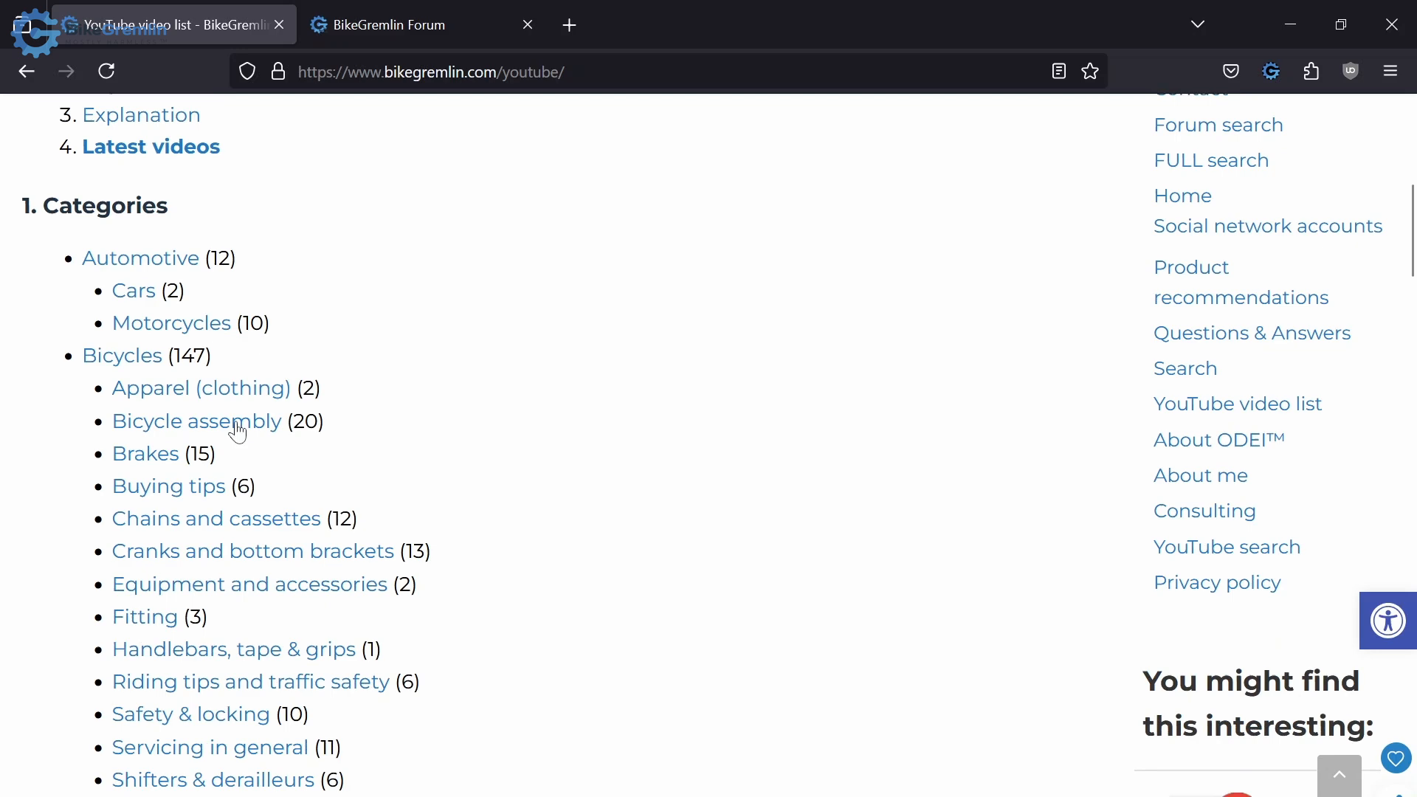
pyautogui.scroll(-3)
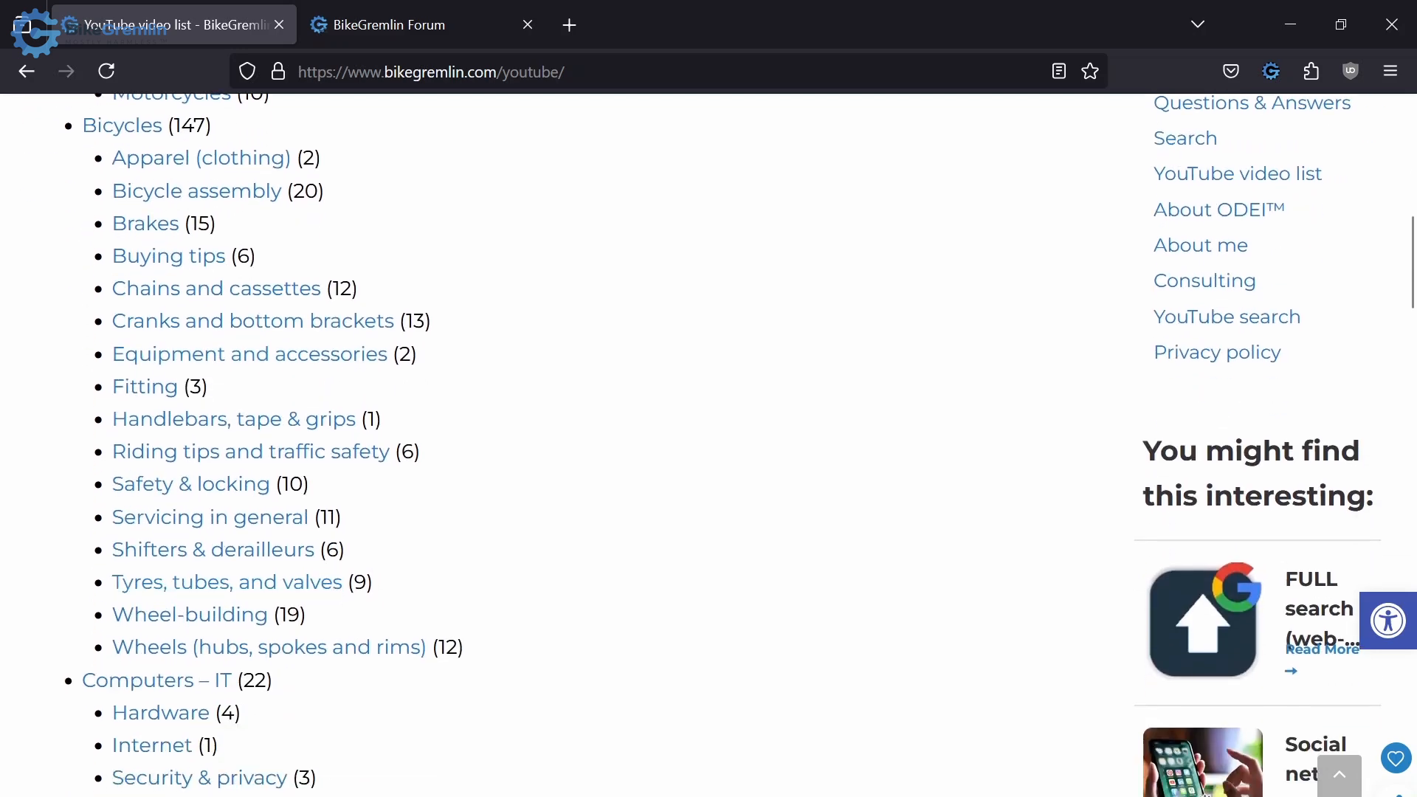
# - Browse the popular tags, explanation and latest videos sections of the YouTube list
pyautogui.scroll(-3)
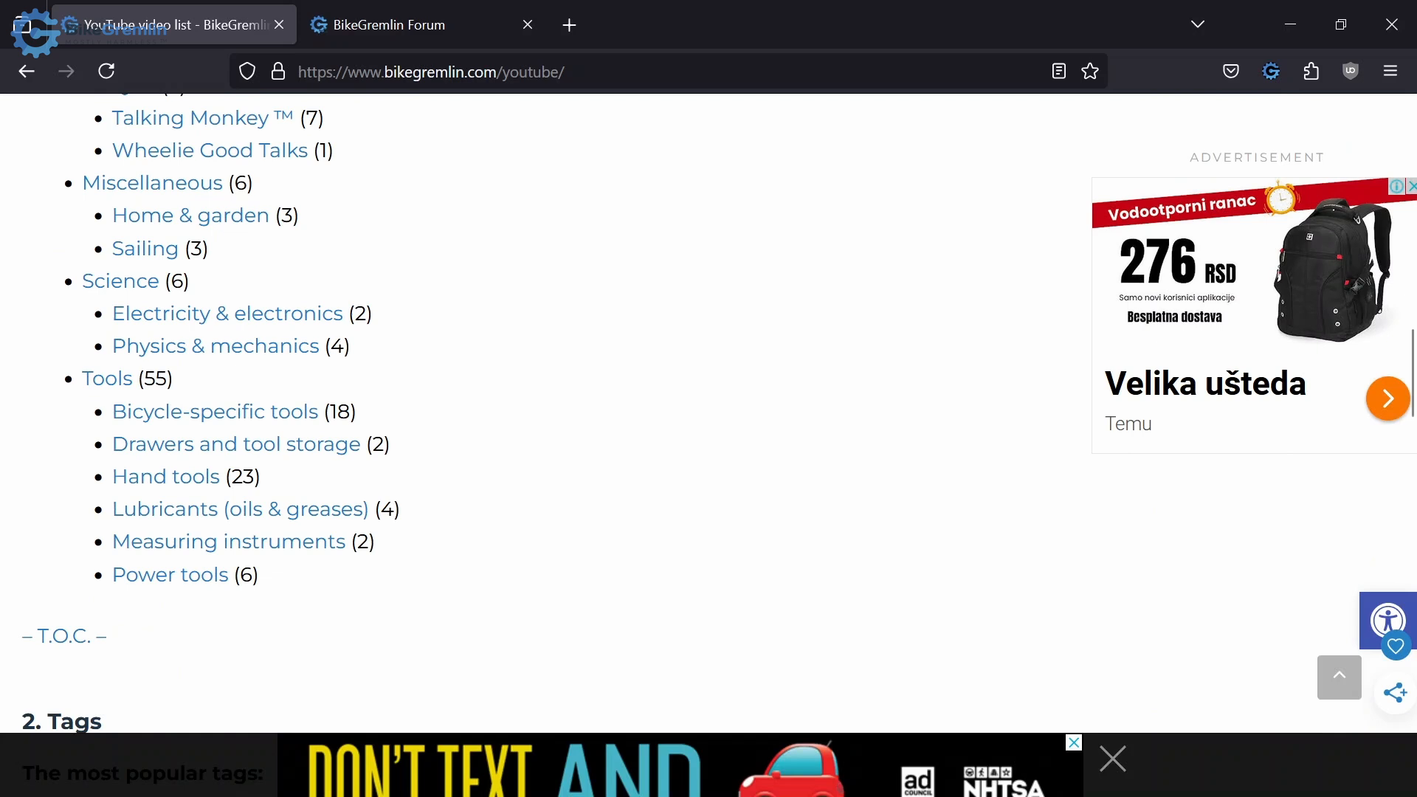
pyautogui.scroll(-3)
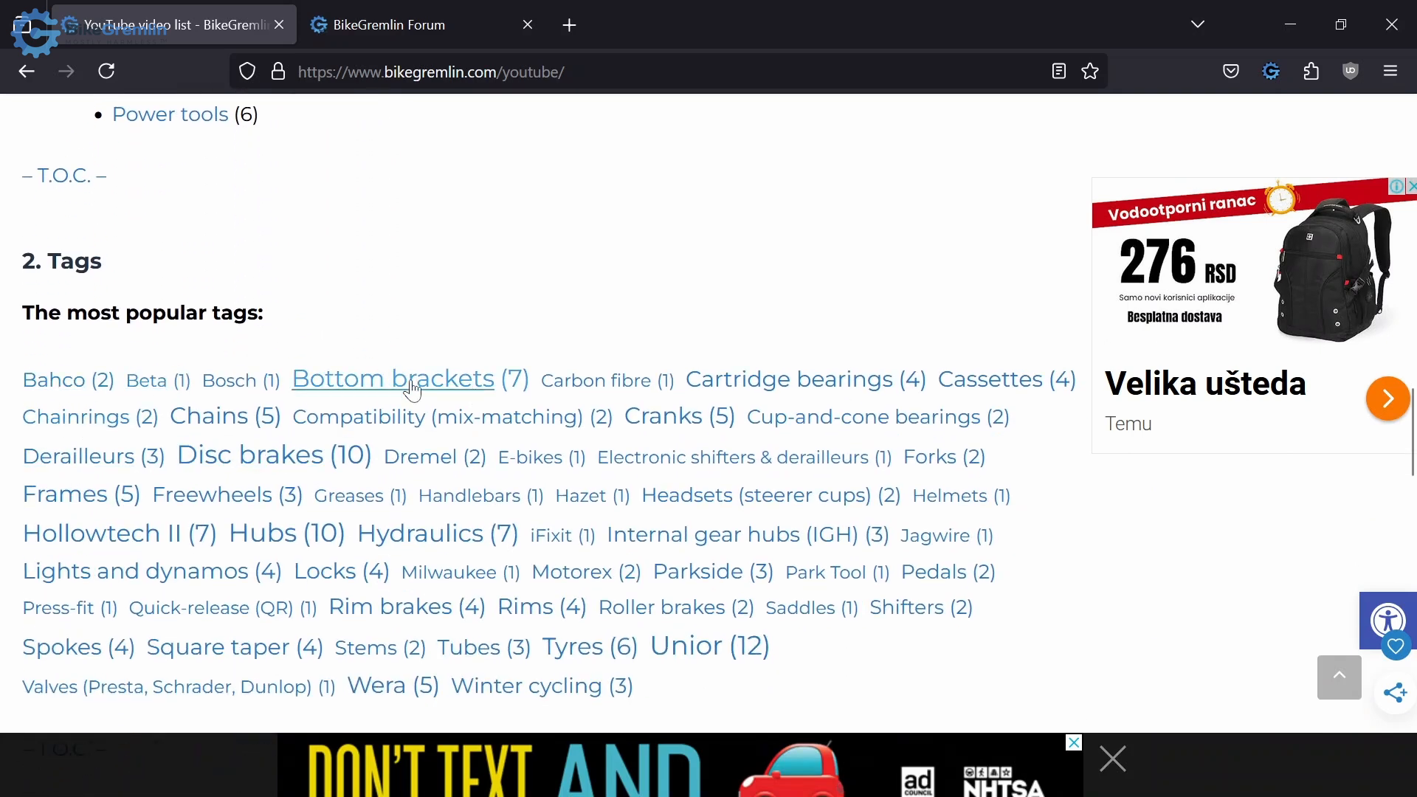
pyautogui.moveTo(460, 396)
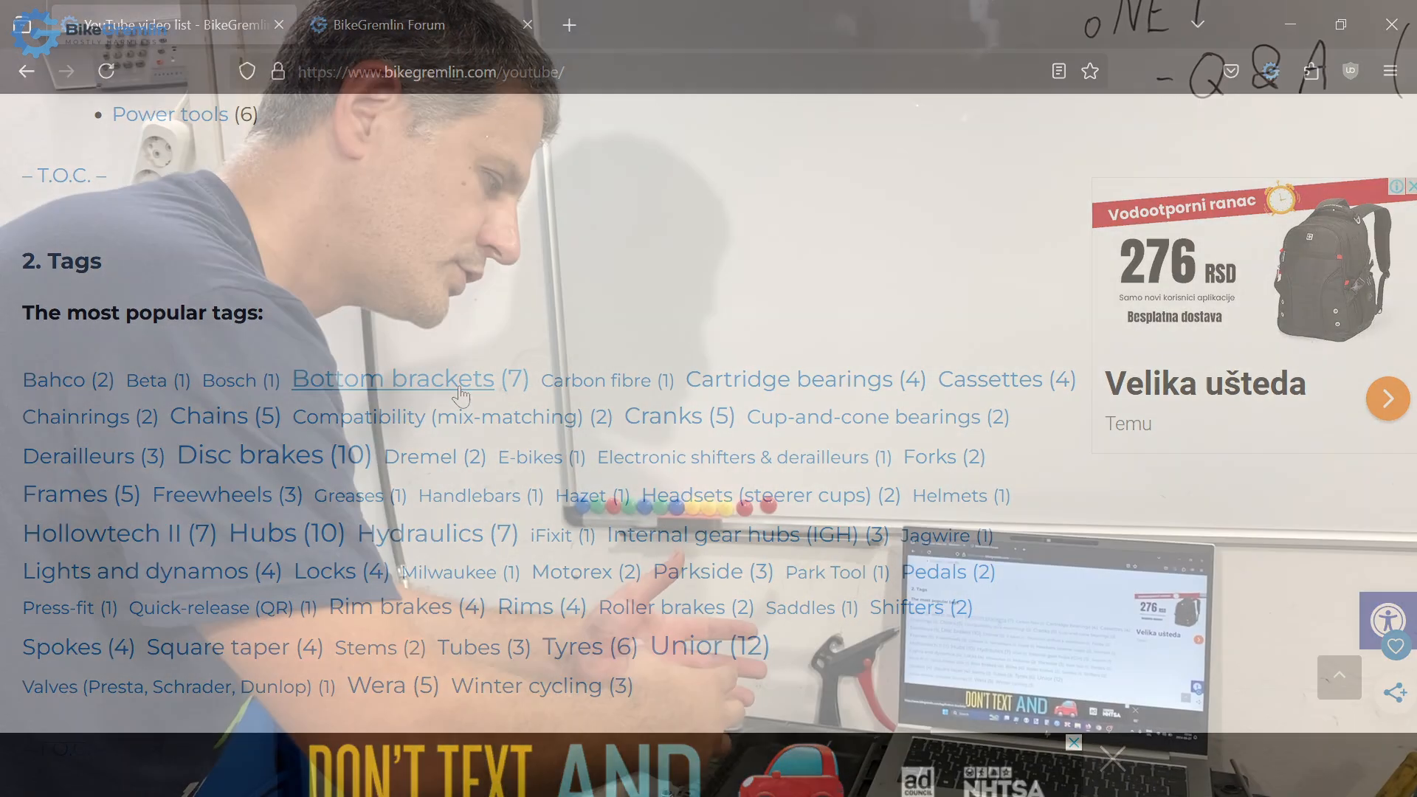
pyautogui.scroll(-3)
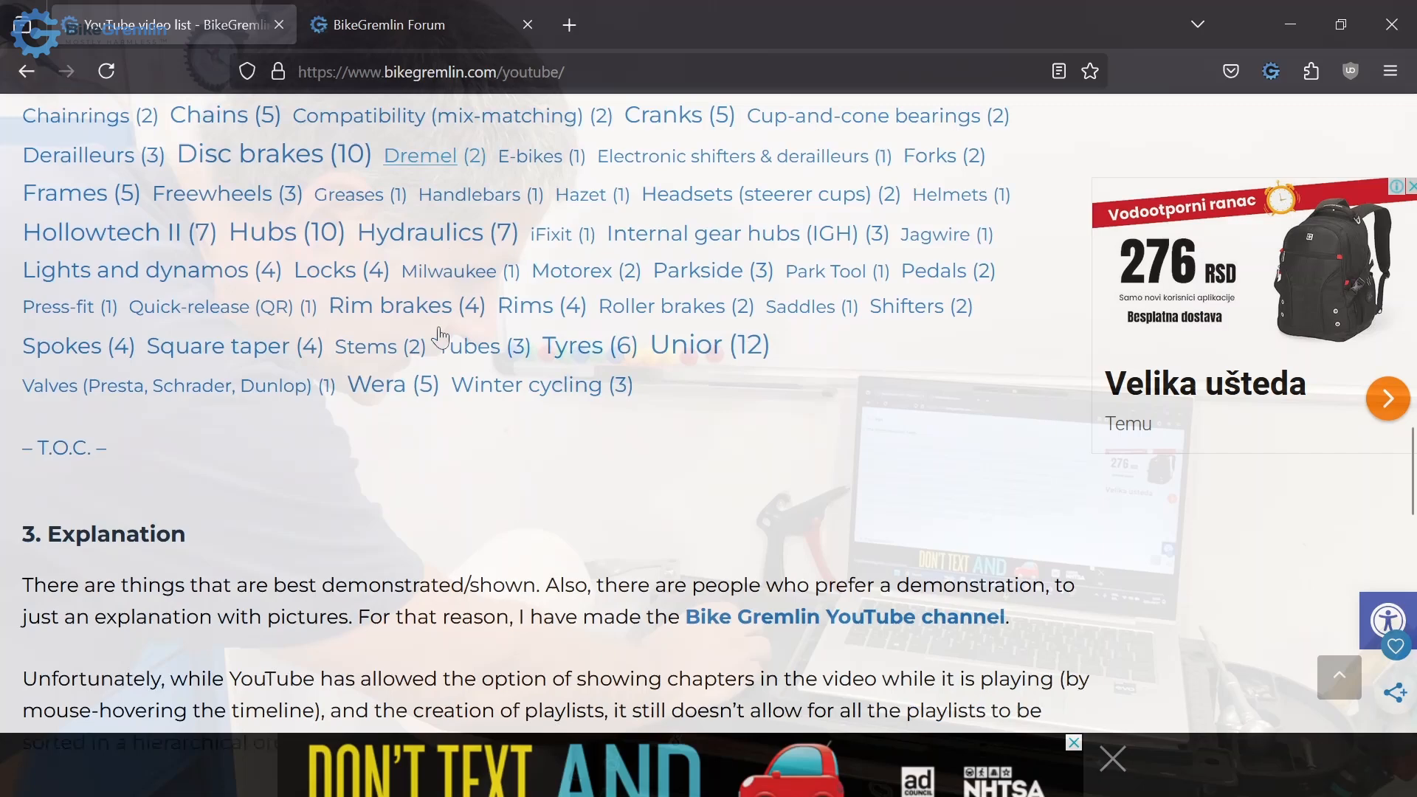
pyautogui.scroll(-3)
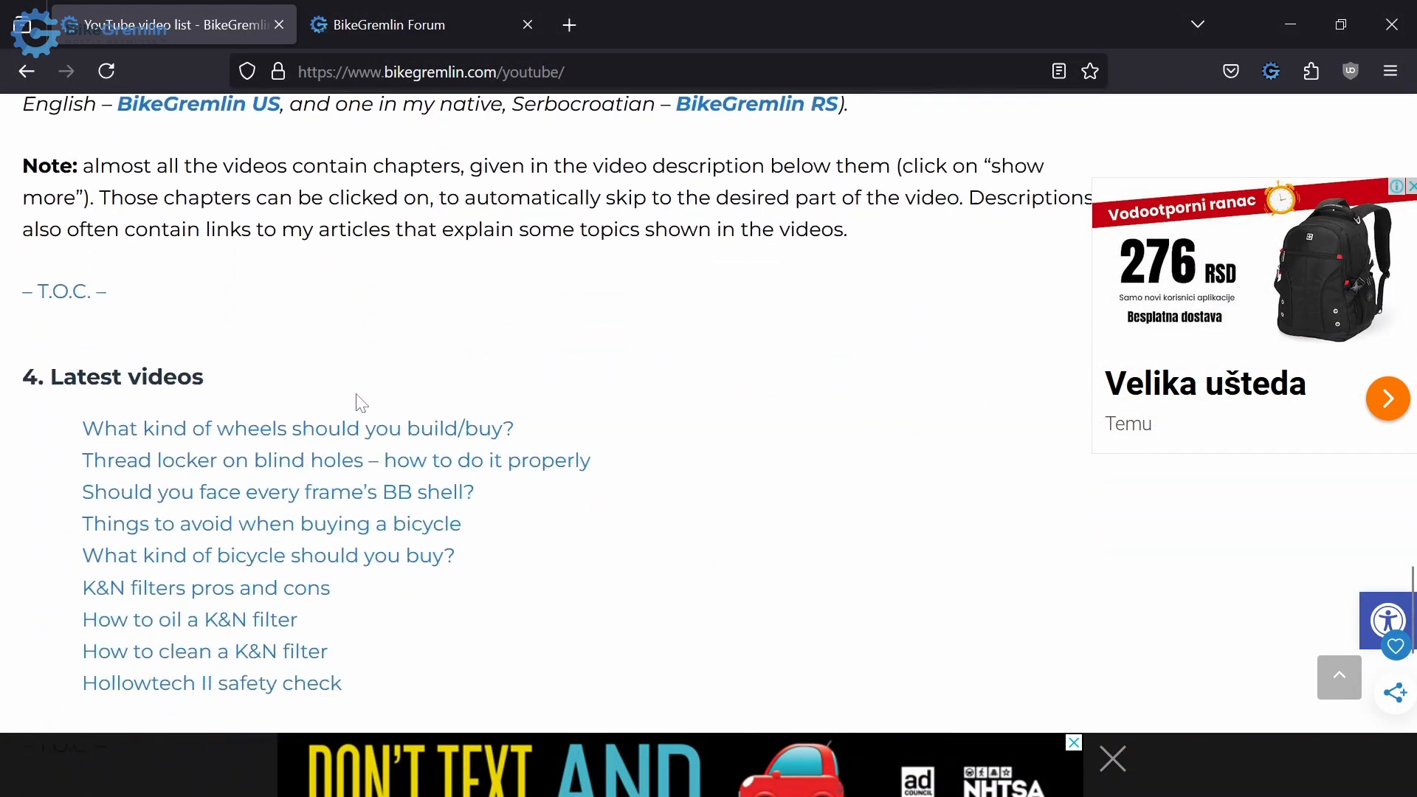
pyautogui.scroll(-3)
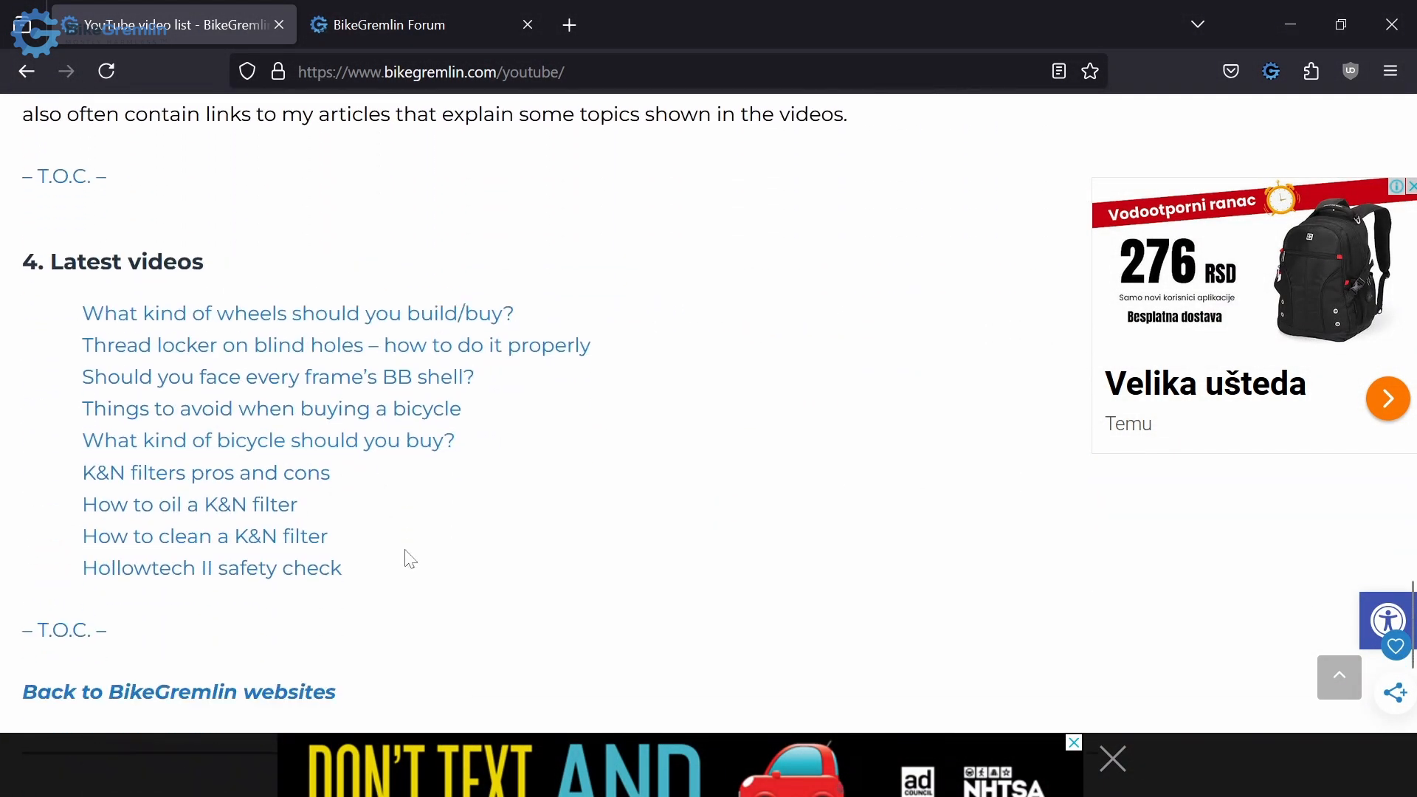
pyautogui.moveTo(927, 514)
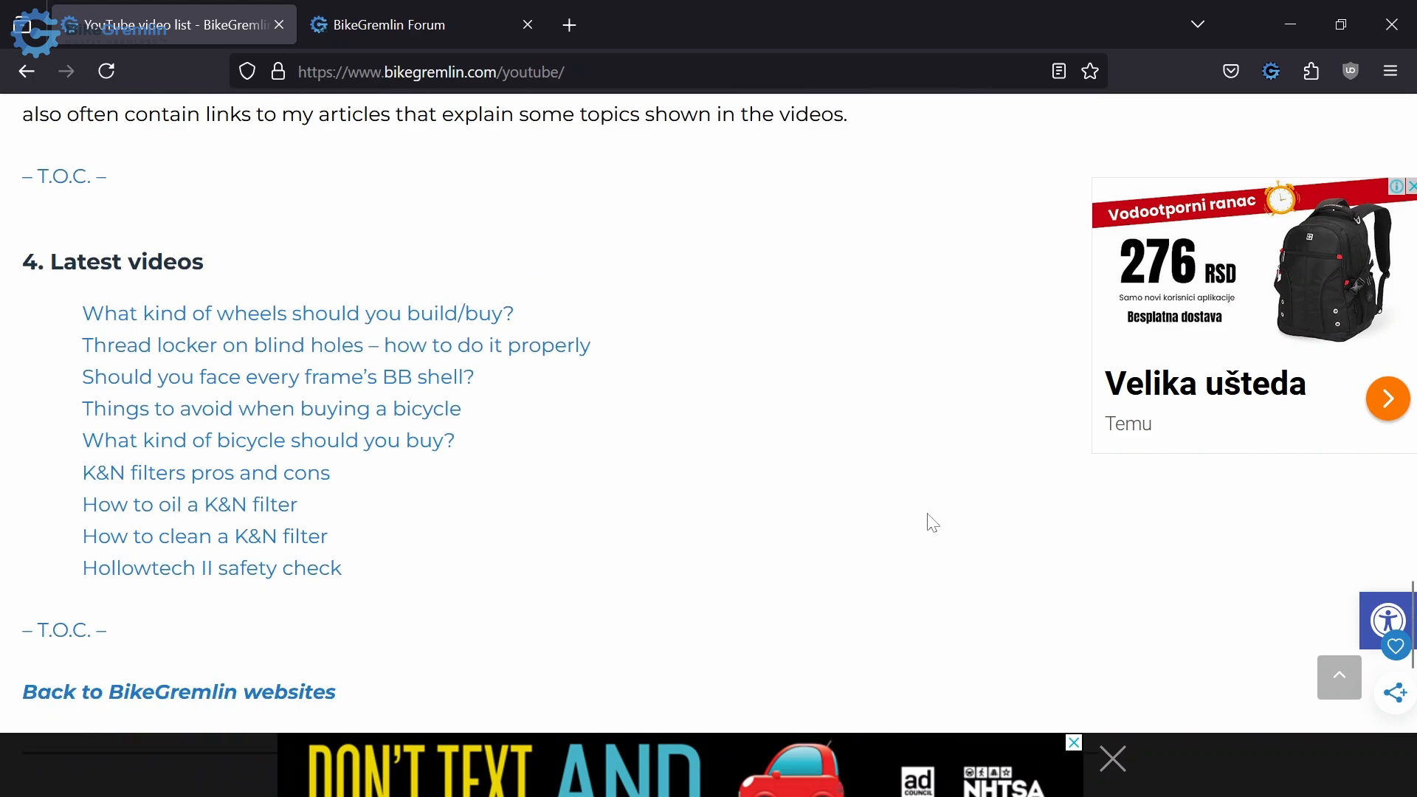
pyautogui.scroll(3)
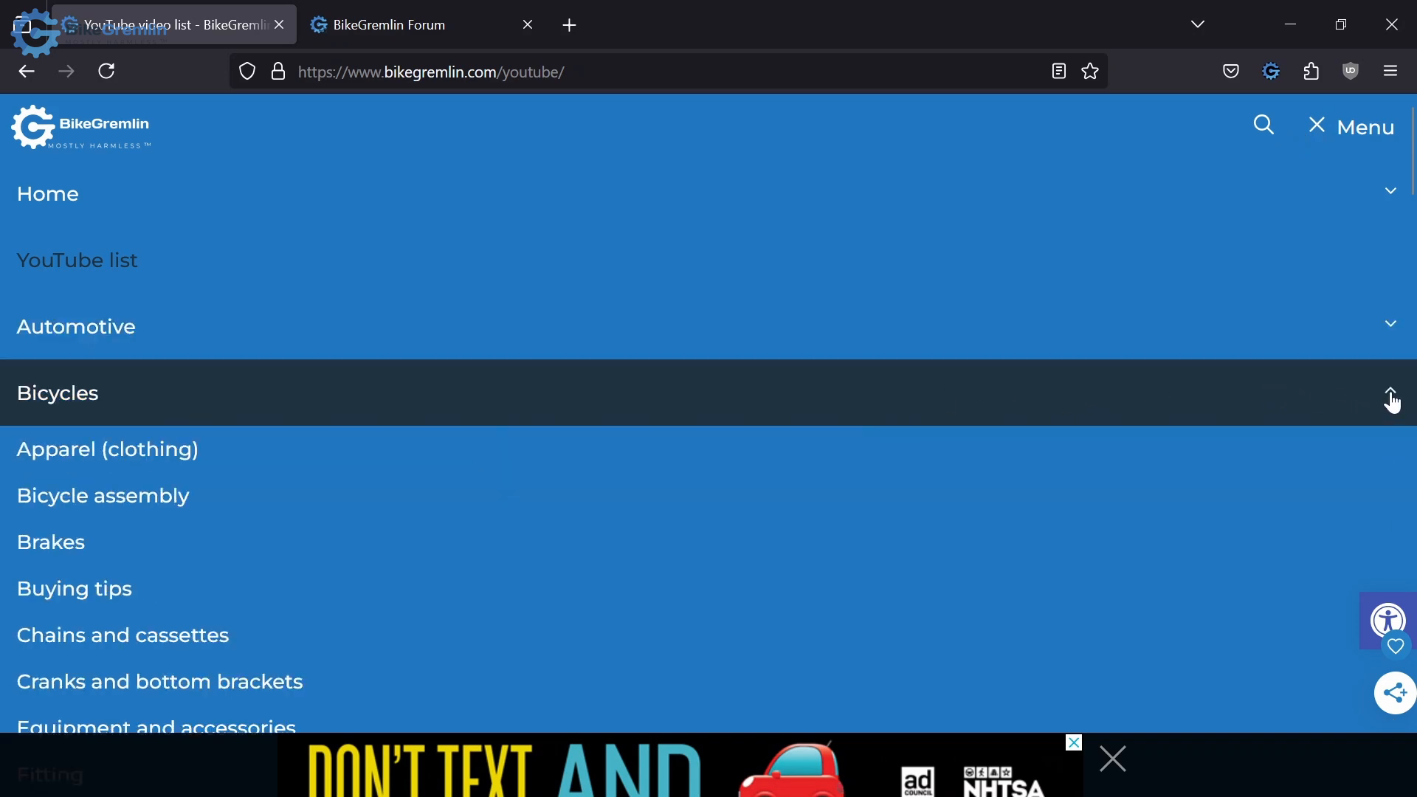
pyautogui.moveTo(307, 547)
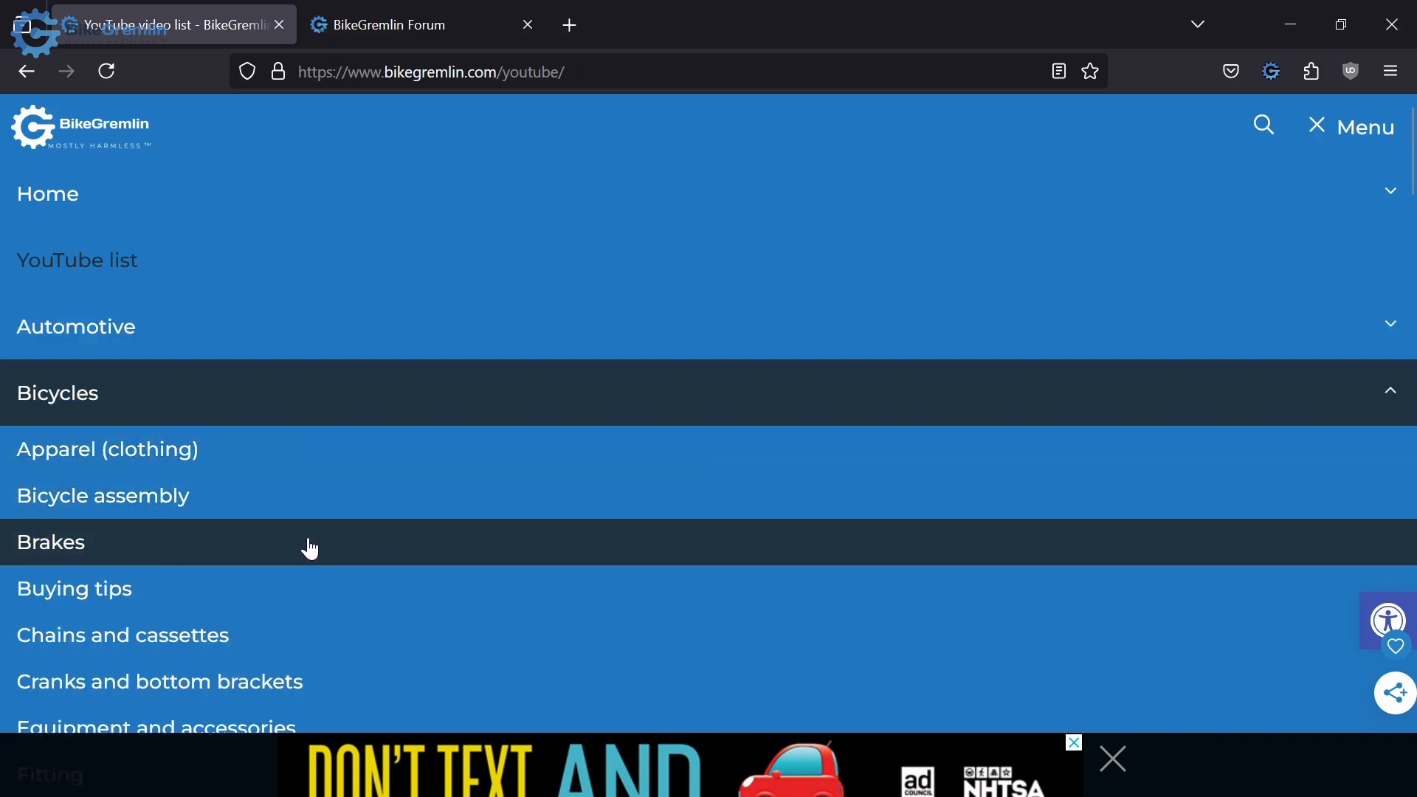
# - View the Cranks and bottom brackets category, then return to the BikeGremlin home page
pyautogui.scroll(-3)
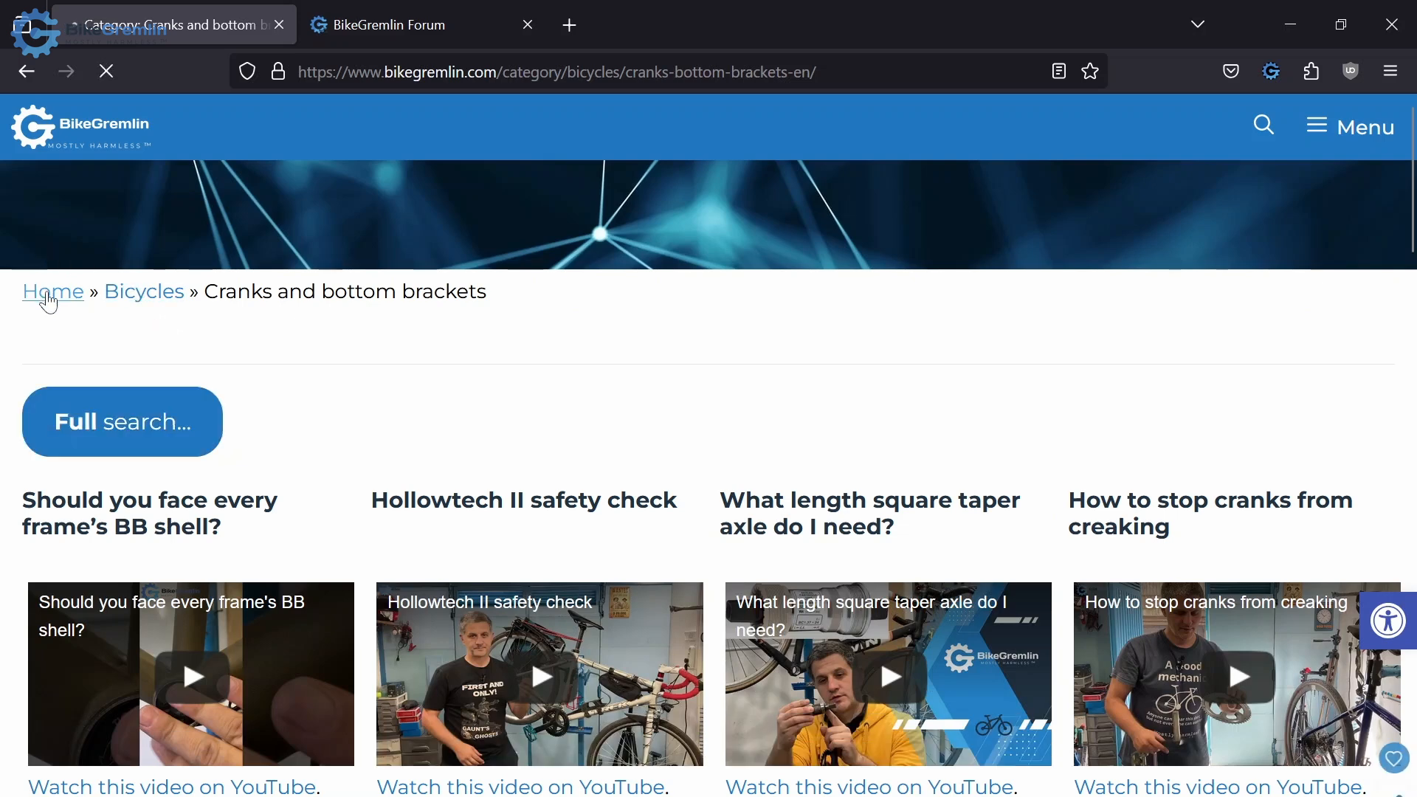
pyautogui.click(53, 291)
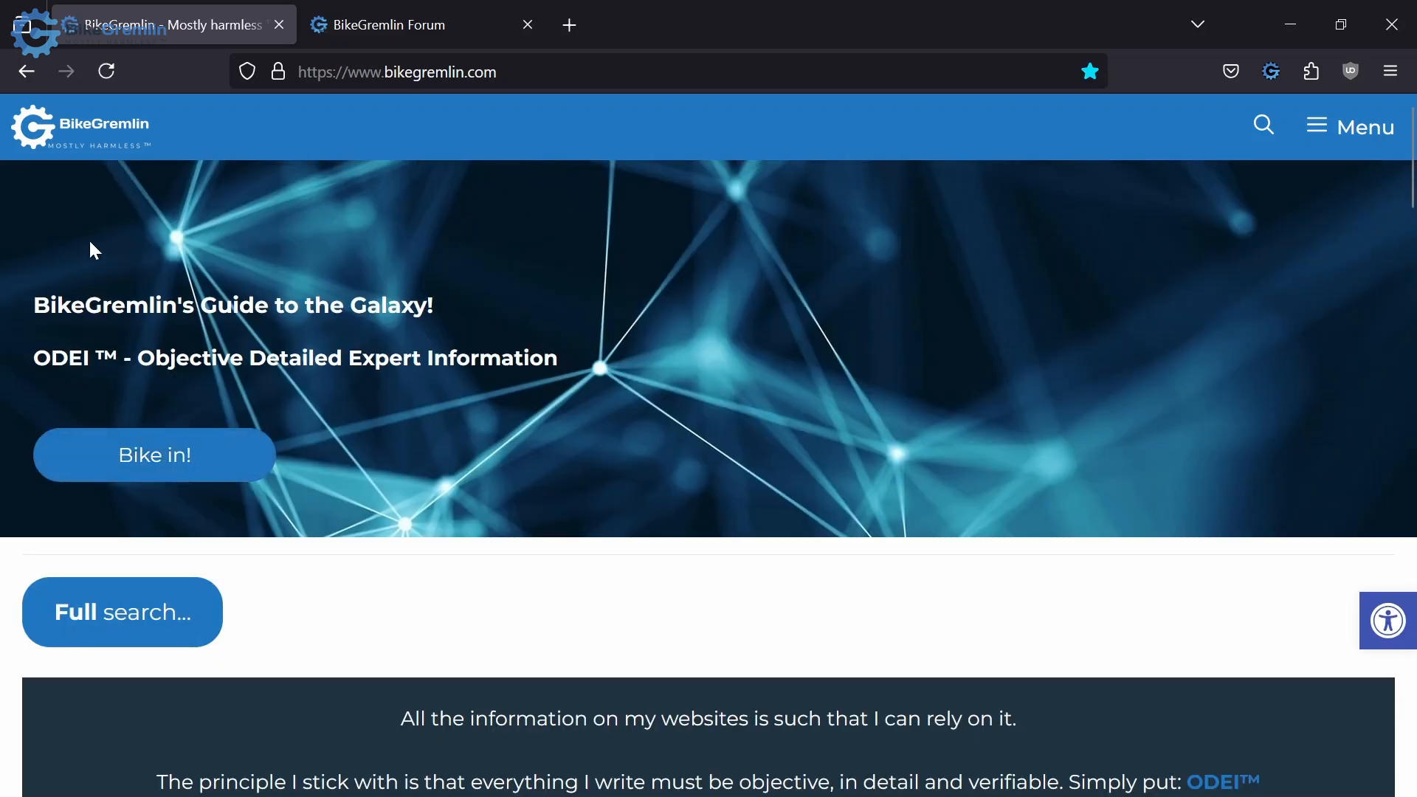
pyautogui.click(154, 455)
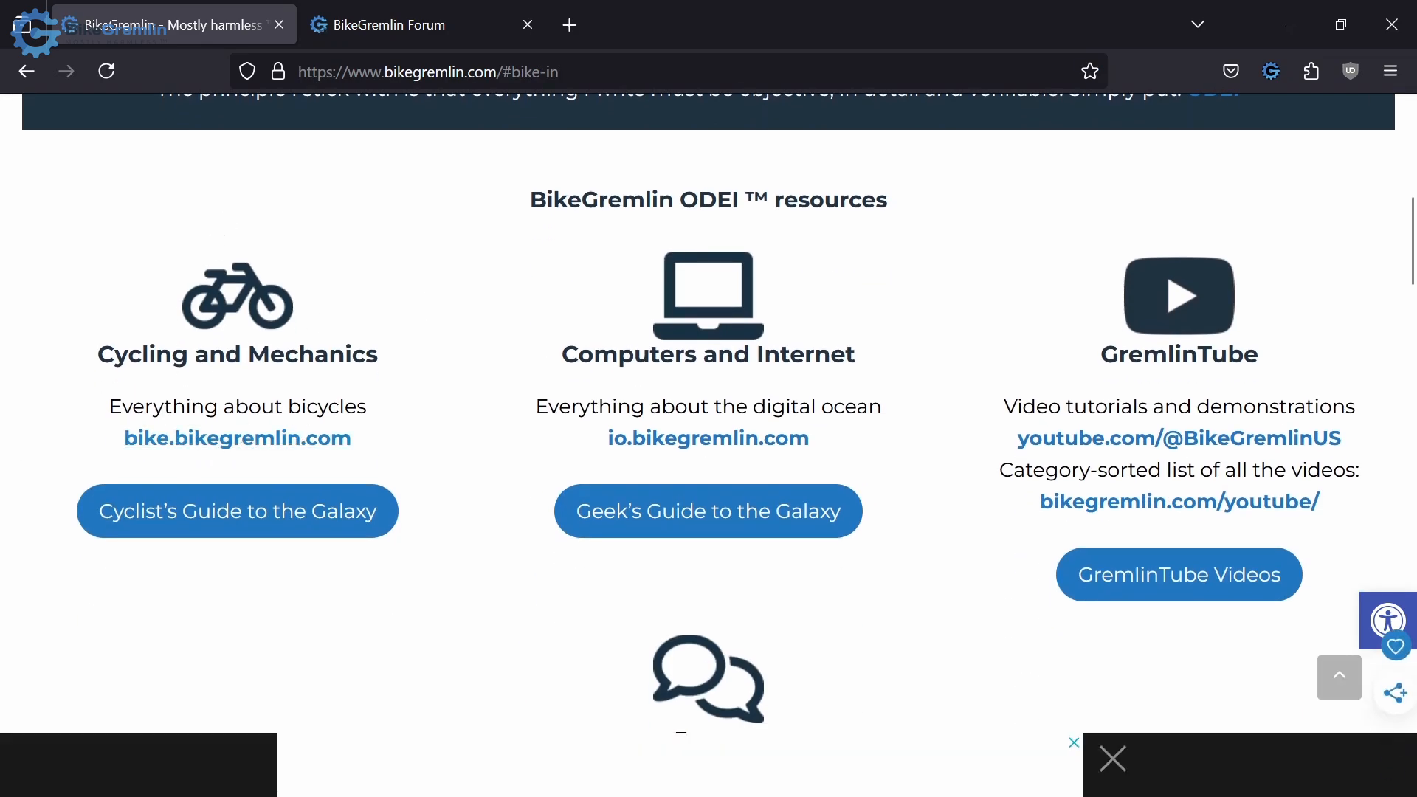
pyautogui.moveTo(617, 455)
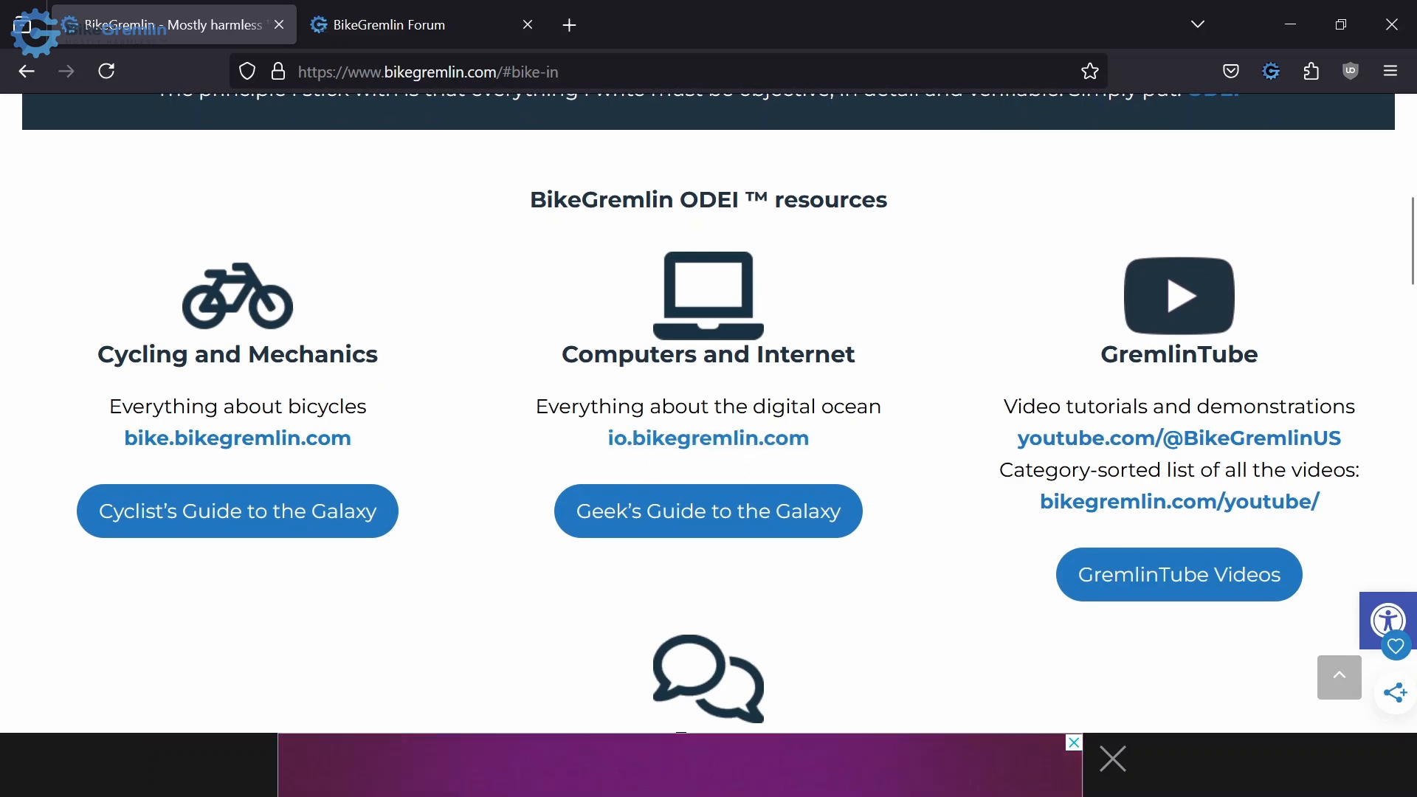
pyautogui.scroll(-3)
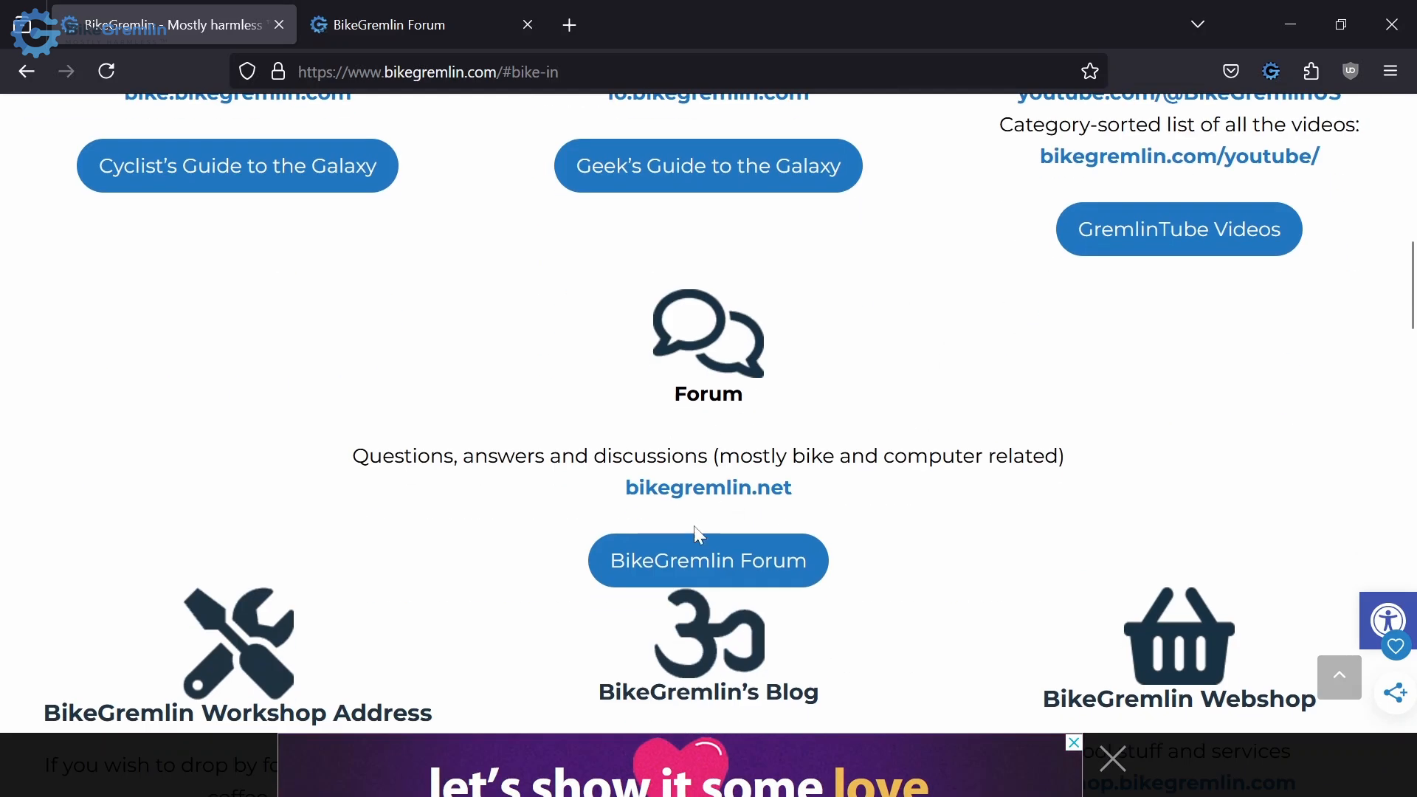
pyautogui.scroll(-3)
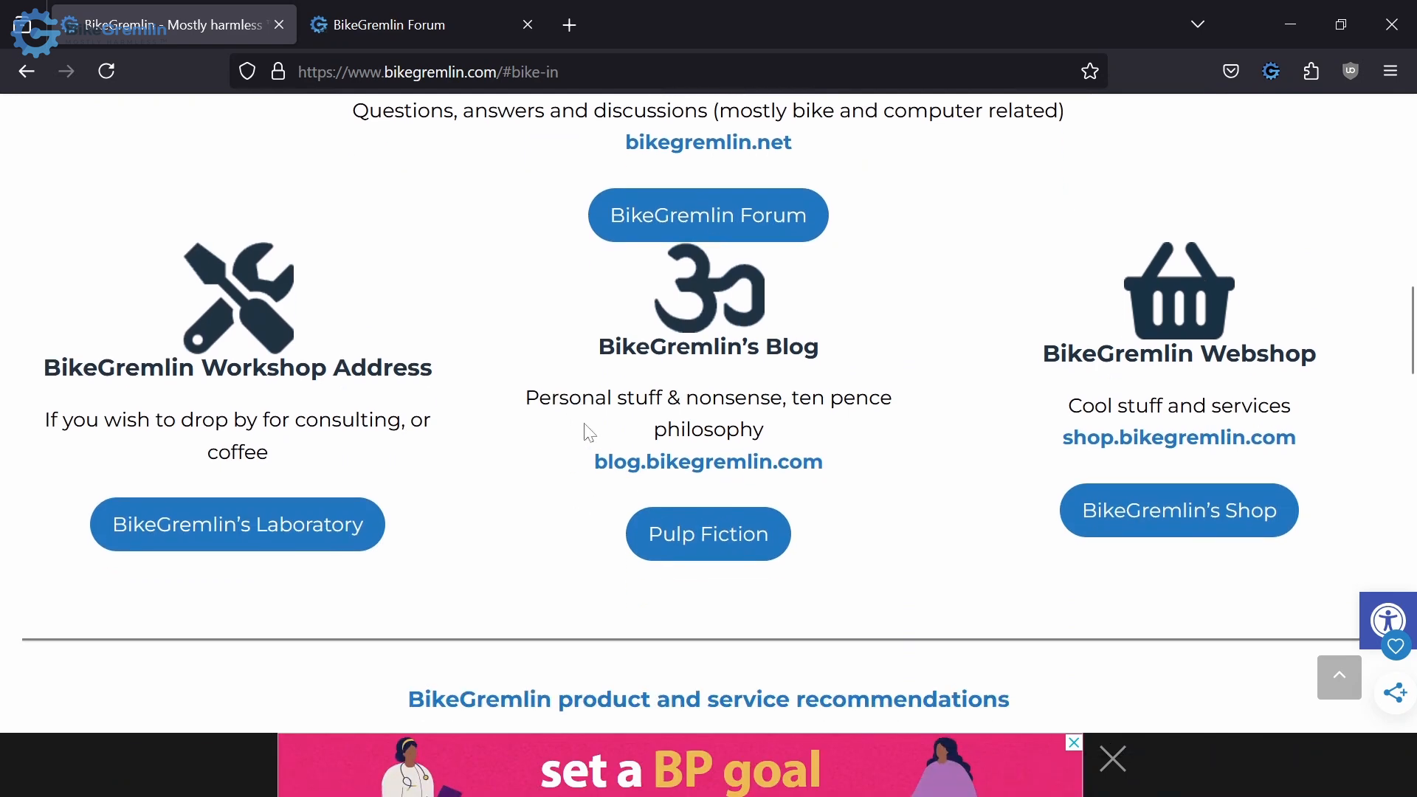
pyautogui.scroll(3)
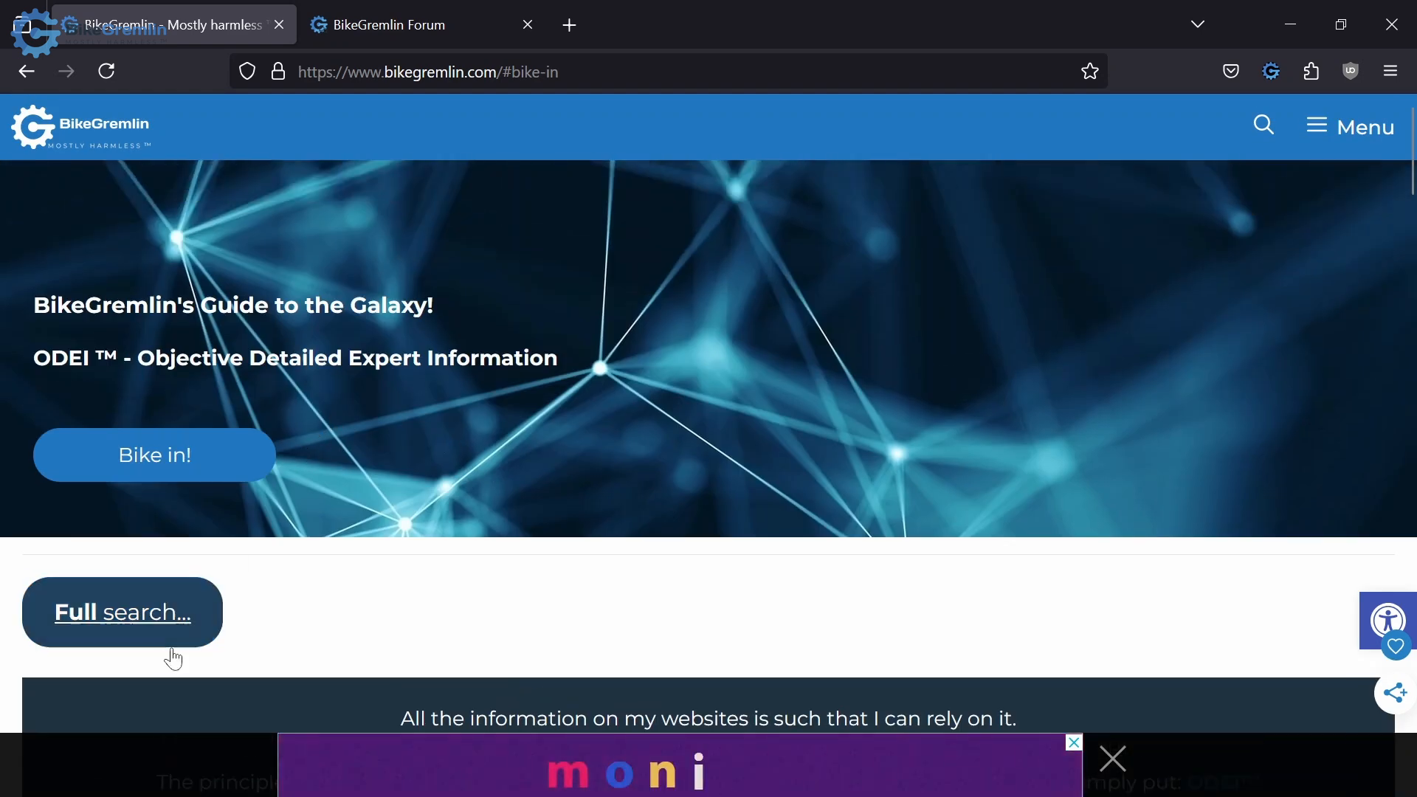
# - Search all BikeGremlin websites for 'how to clean a chain'
pyautogui.click(122, 611)
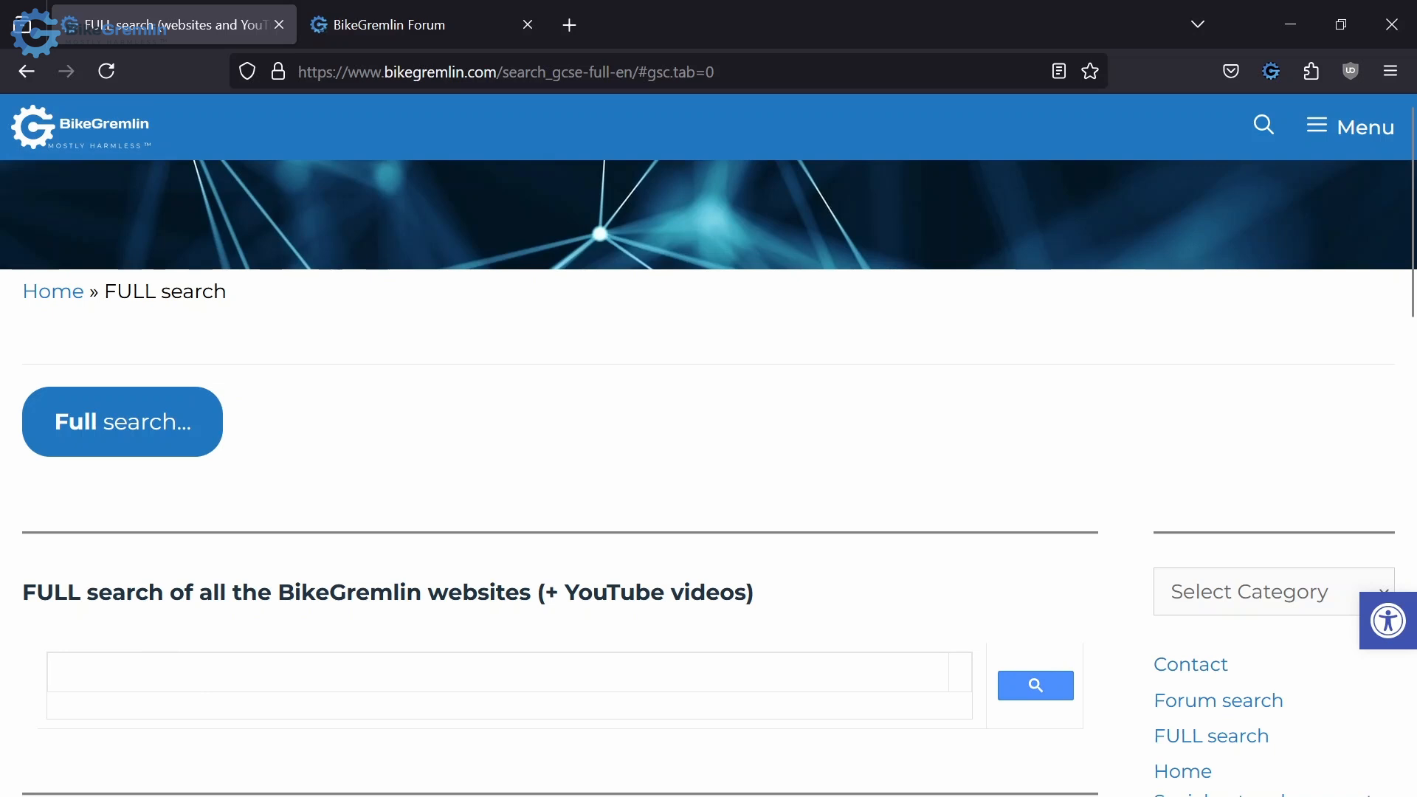
pyautogui.write('how to clean a c')
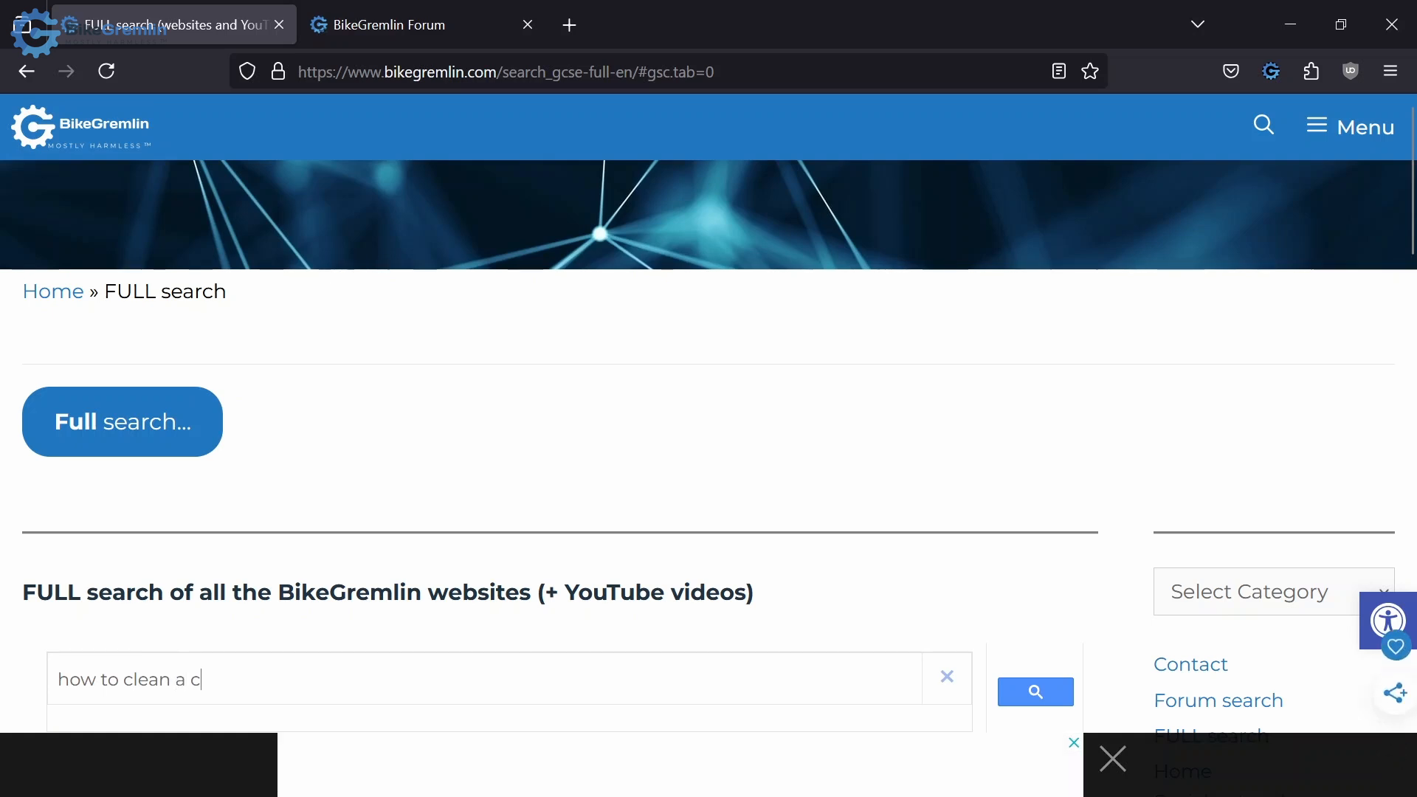
pyautogui.write("hain'")
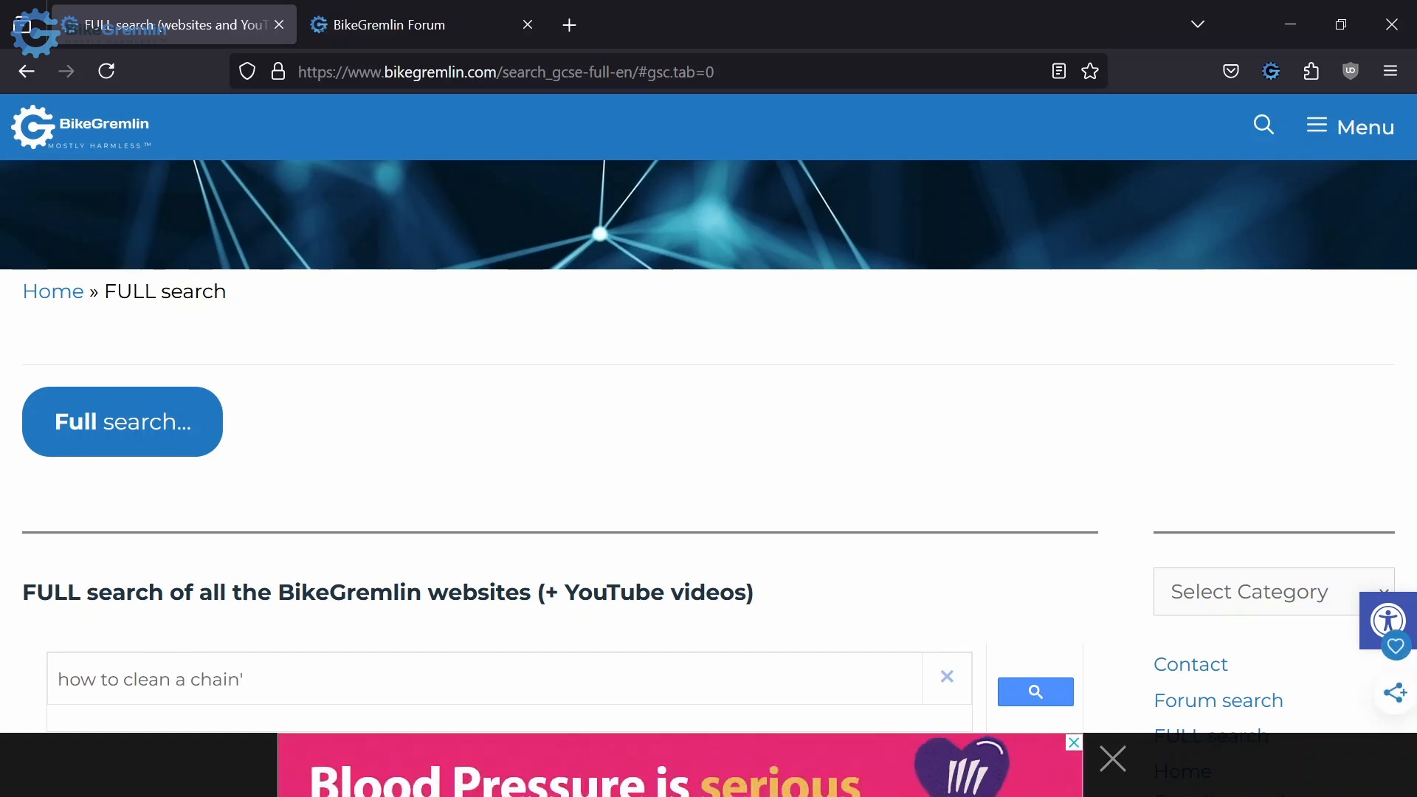
pyautogui.click(1036, 691)
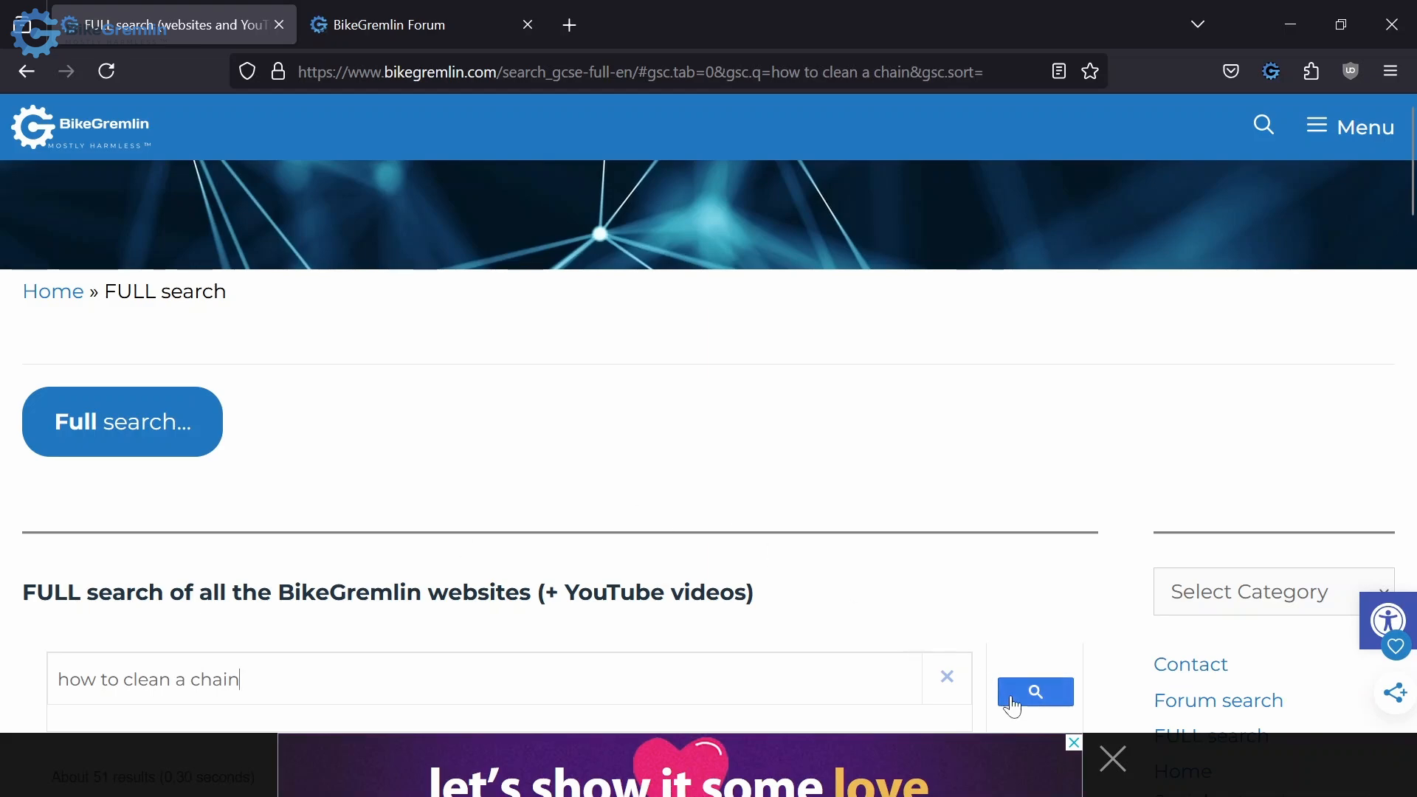
pyautogui.scroll(-3)
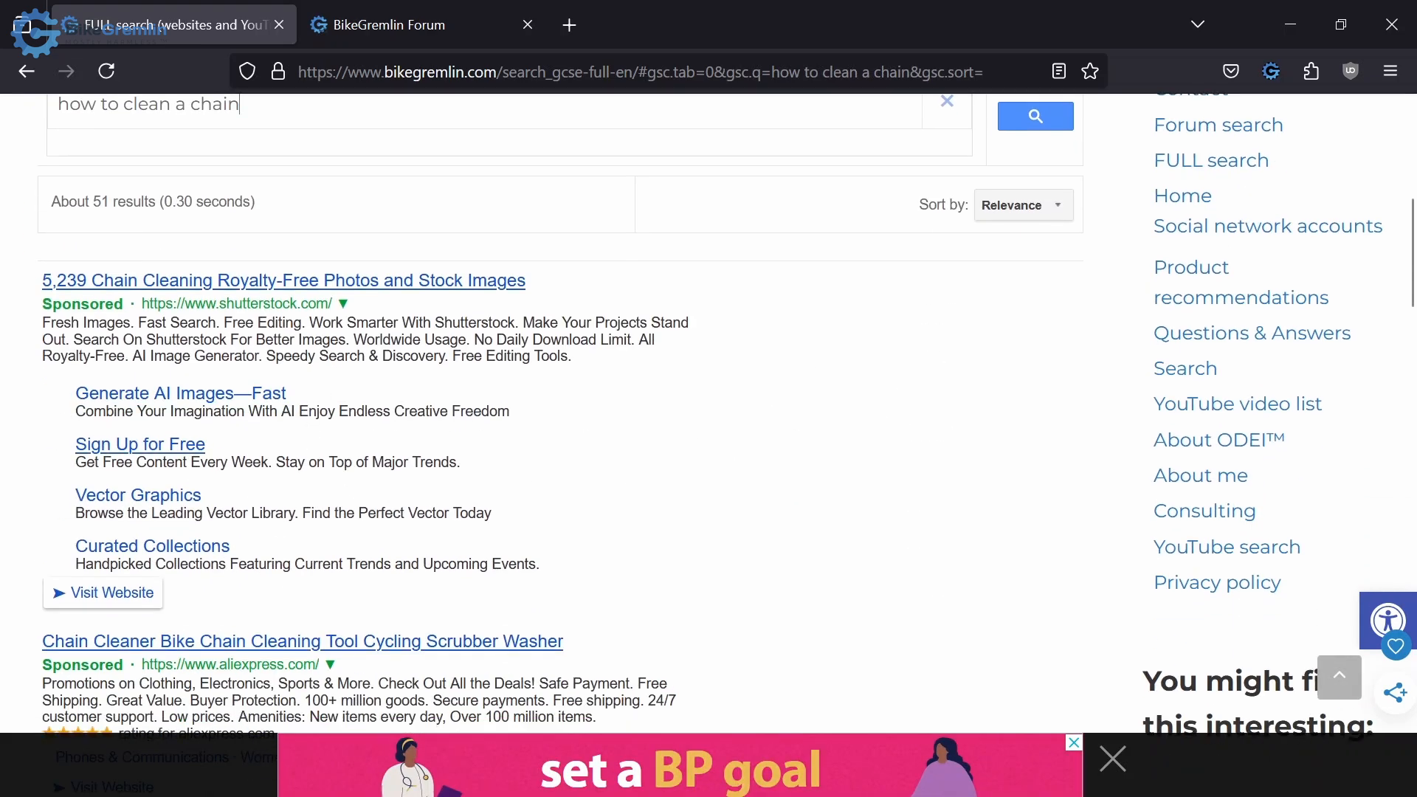
pyautogui.scroll(-3)
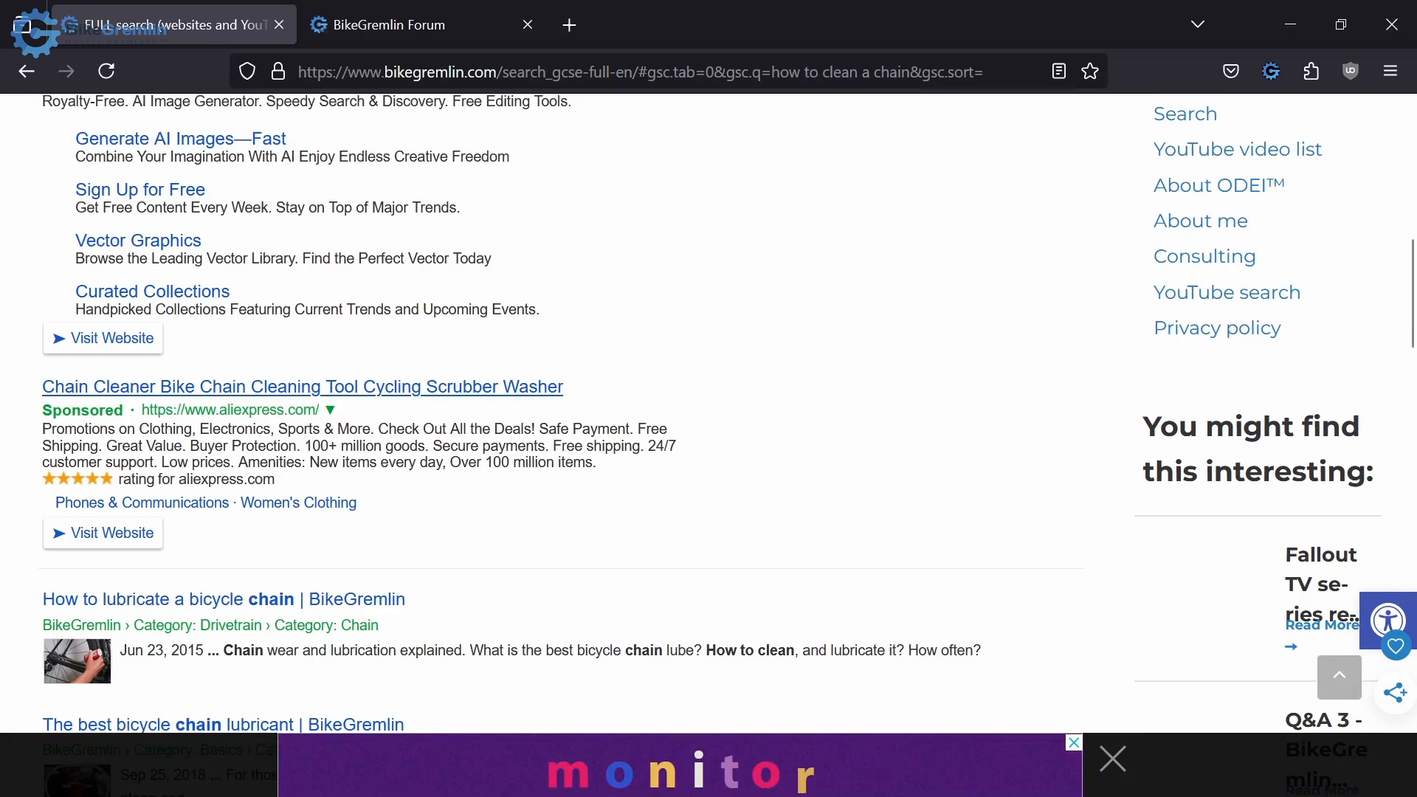
pyautogui.scroll(-3)
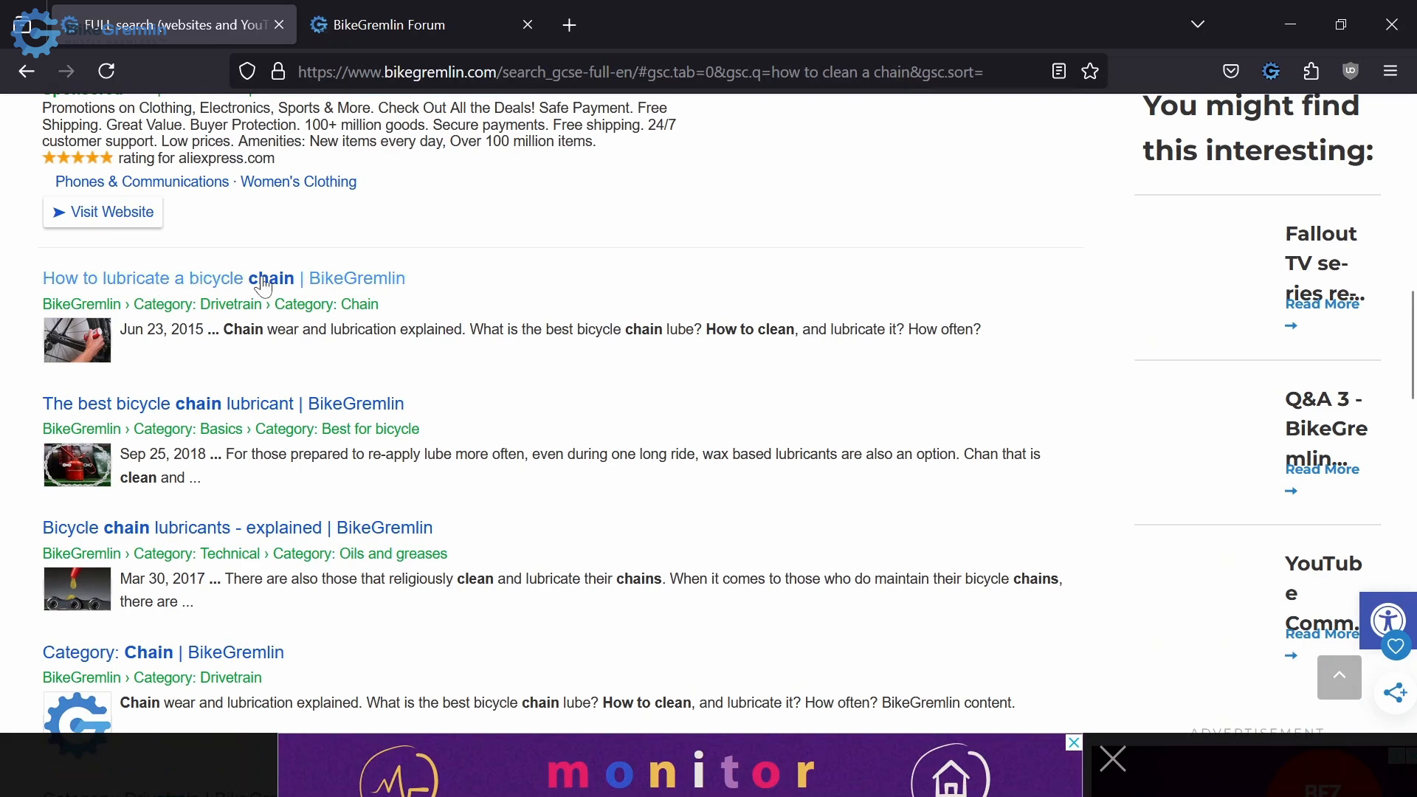
pyautogui.scroll(-3)
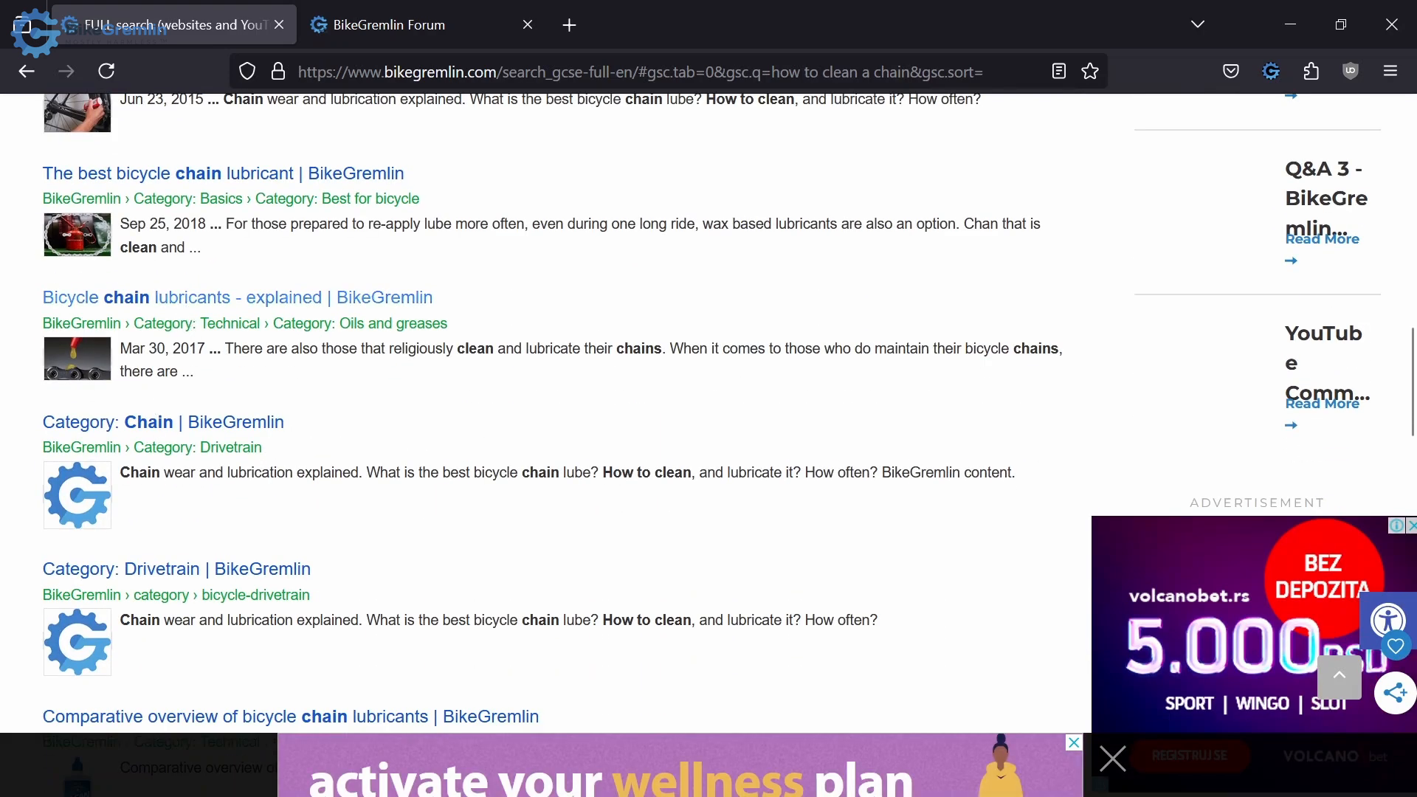
pyautogui.scroll(-3)
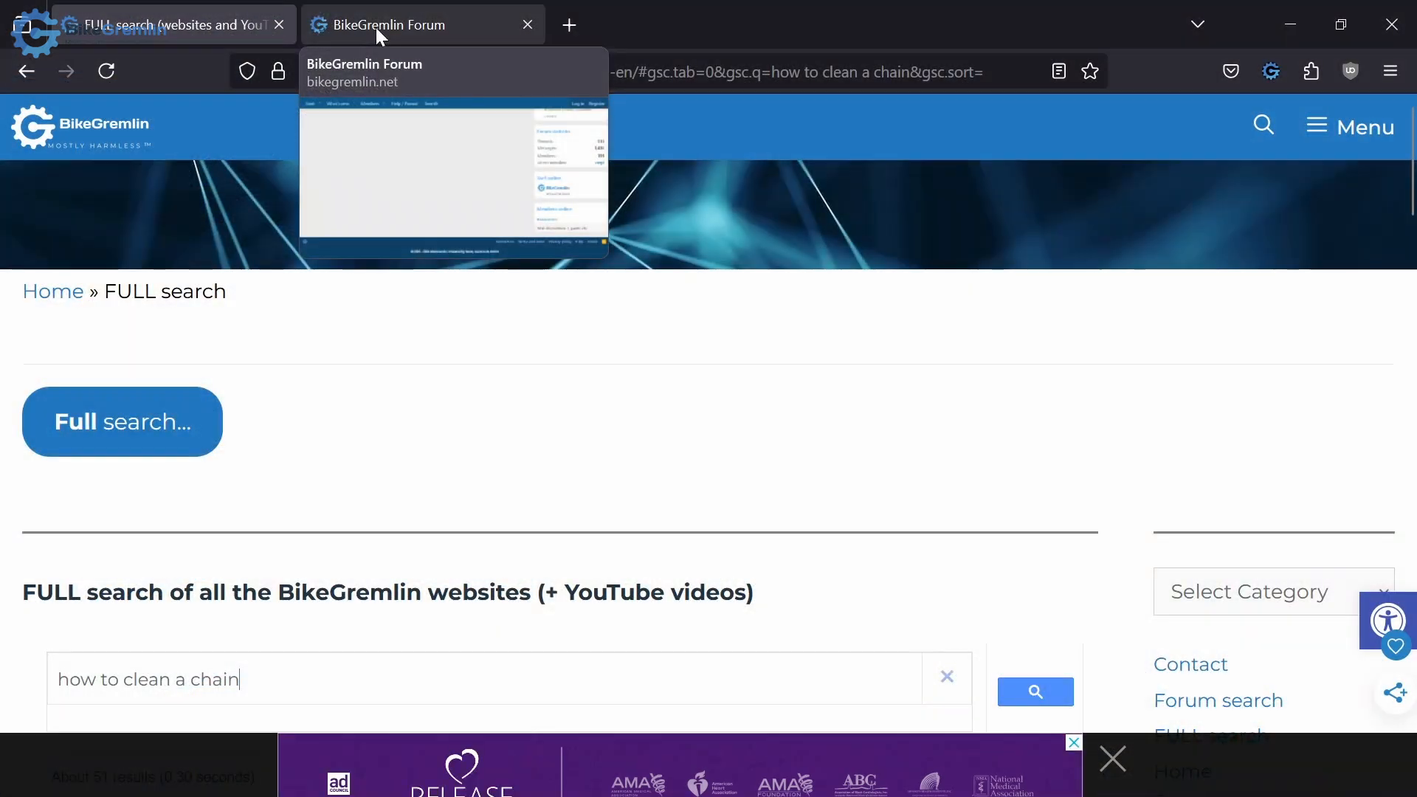
# - From the Full search page, go to Forum search to reach the BikeGremlin Forum home
pyautogui.click(121, 422)
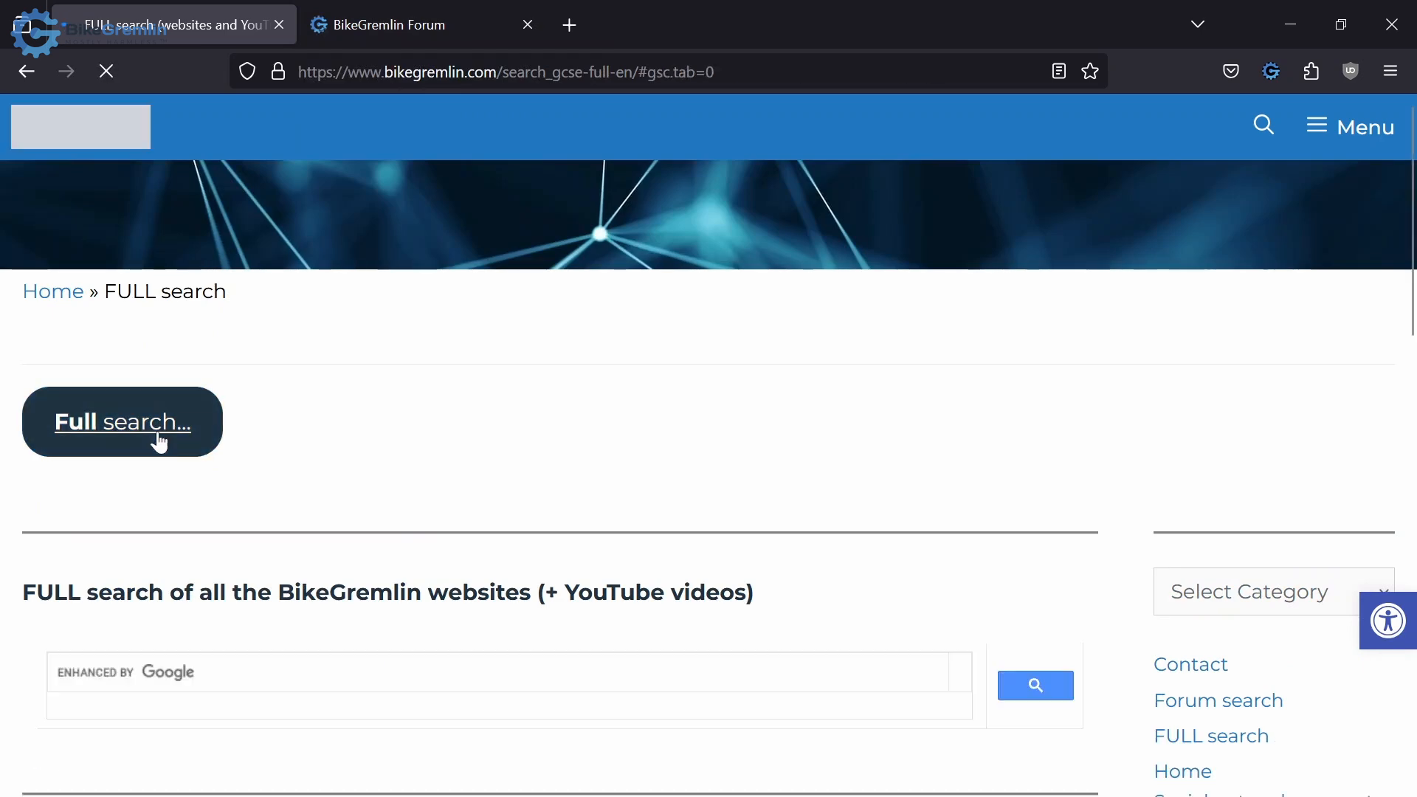
pyautogui.scroll(-3)
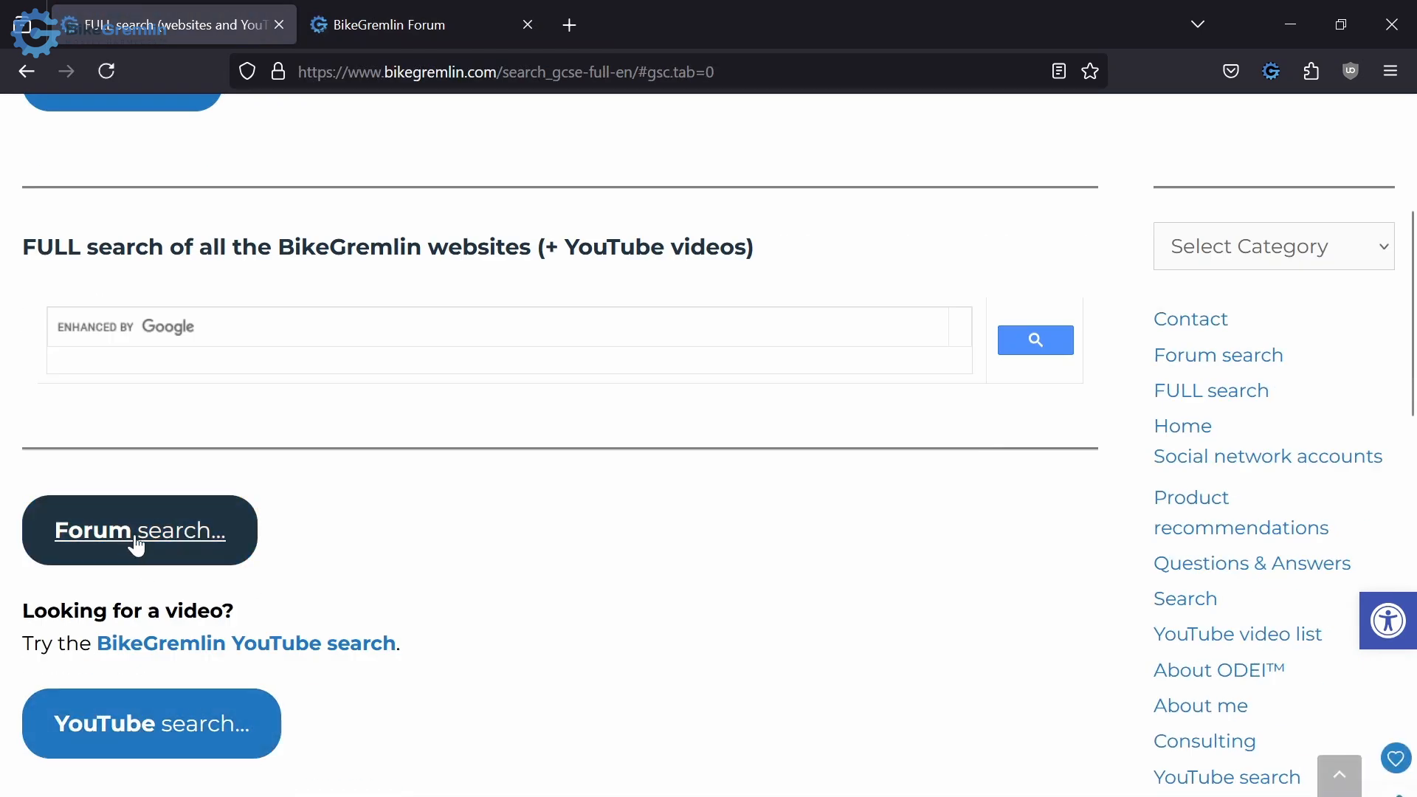
pyautogui.click(139, 530)
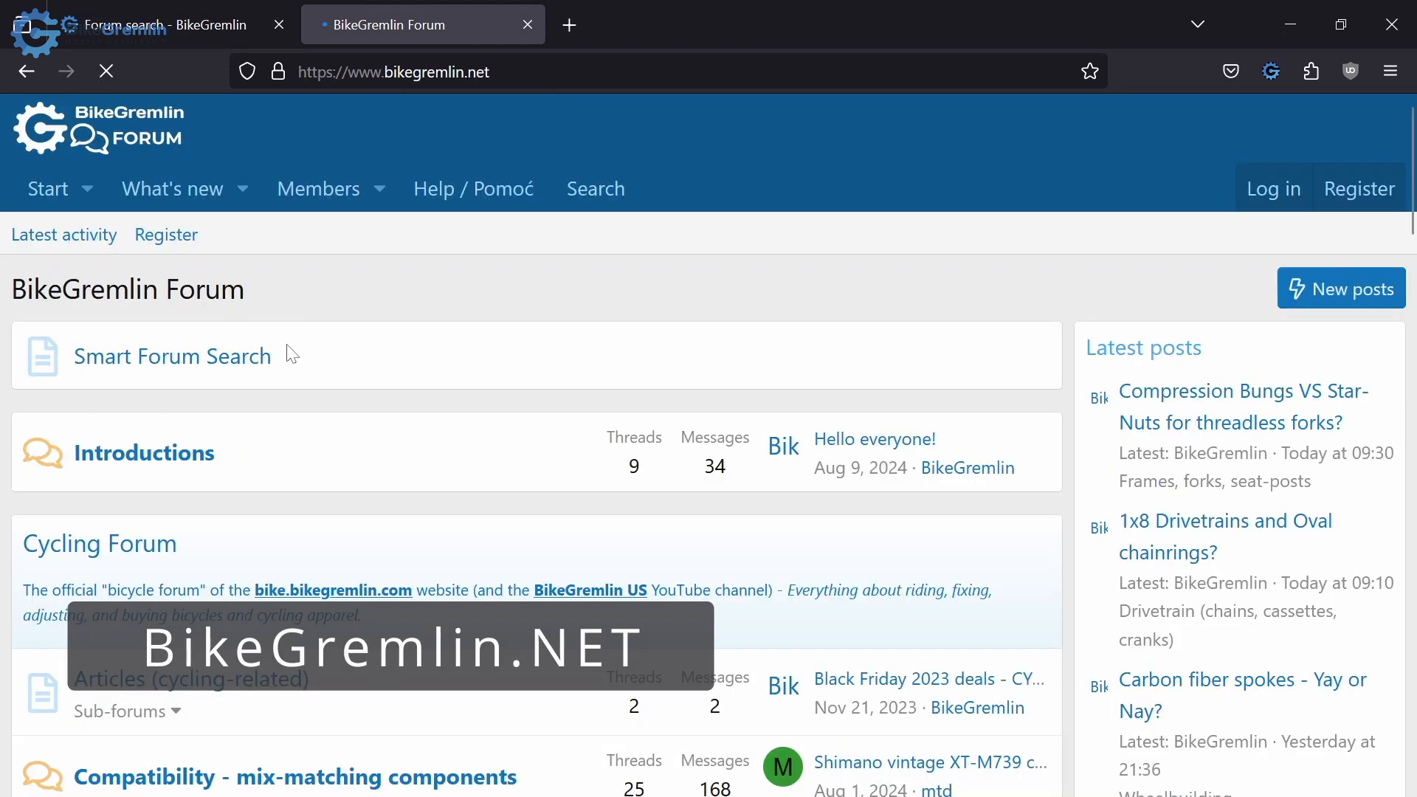
pyautogui.moveTo(177, 369)
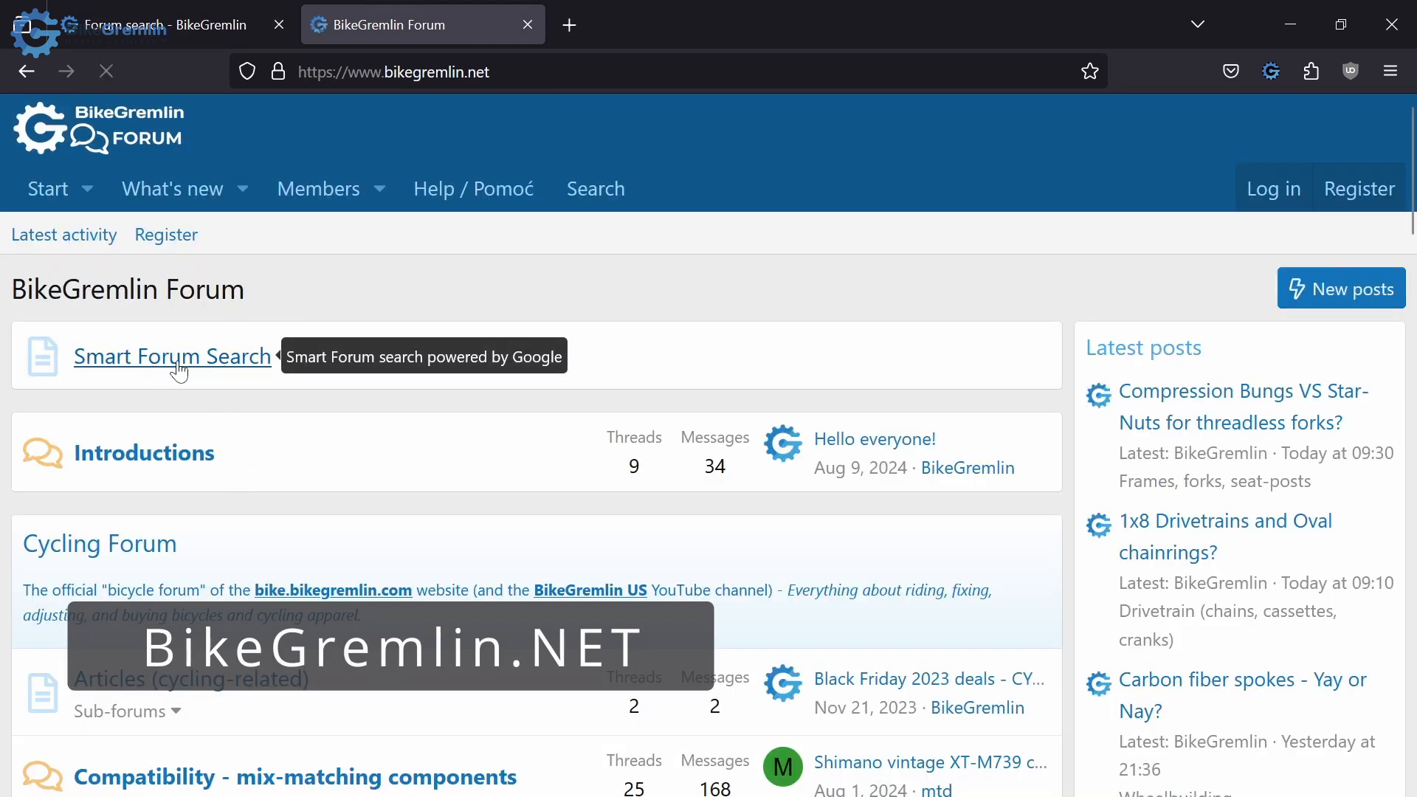
# - Run a Smart Forum Search for 'gear hubs', returning about 33 results
pyautogui.click(173, 356)
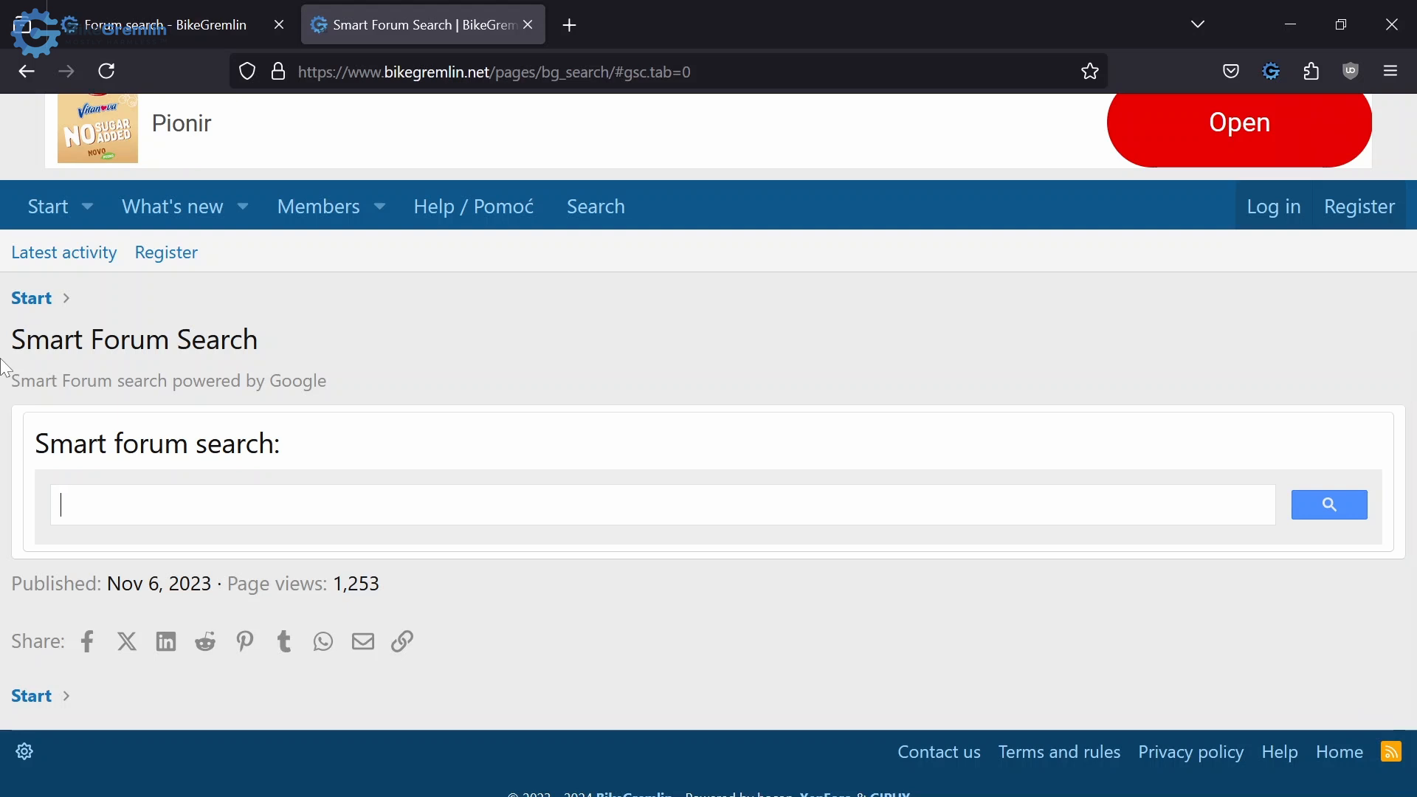
pyautogui.write('g')
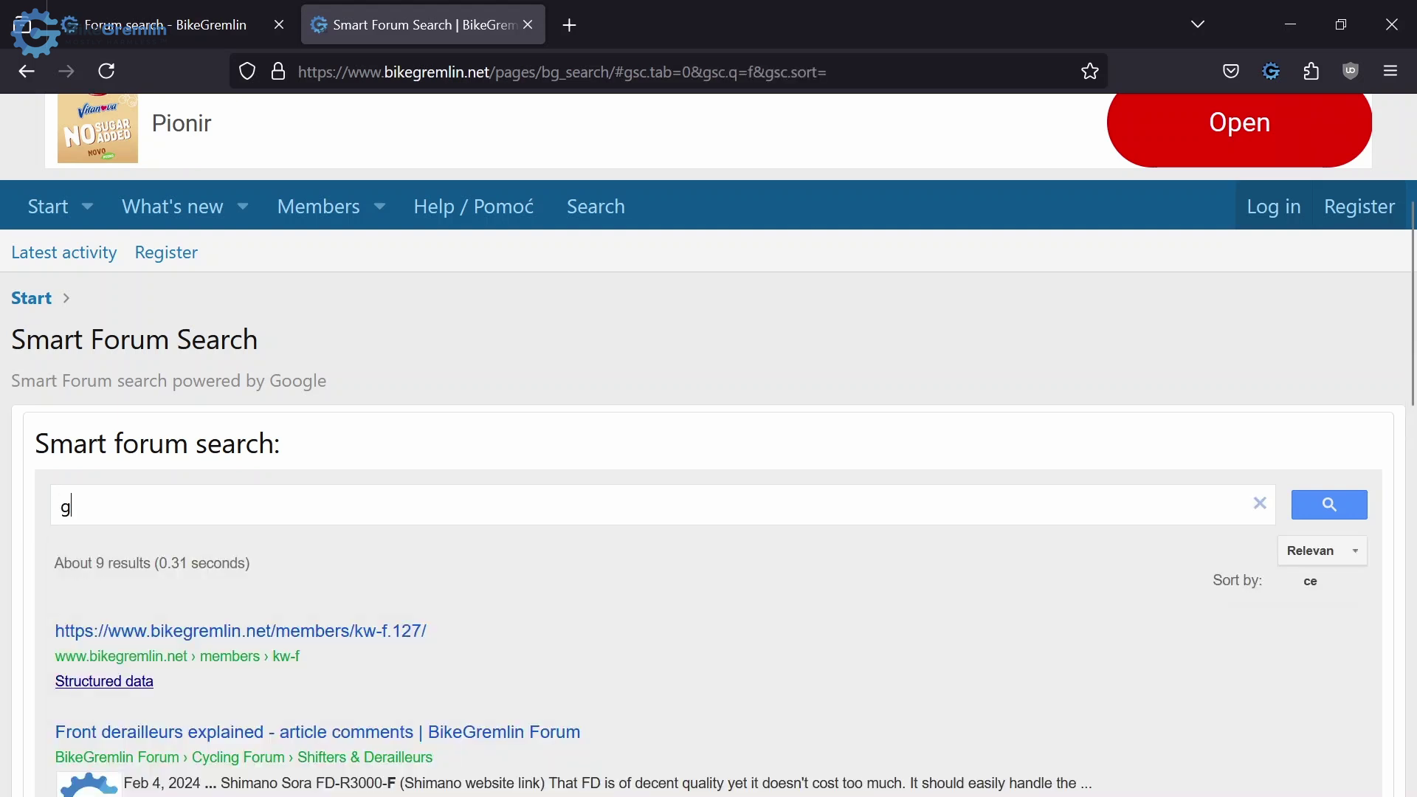
pyautogui.write('ear hubsž')
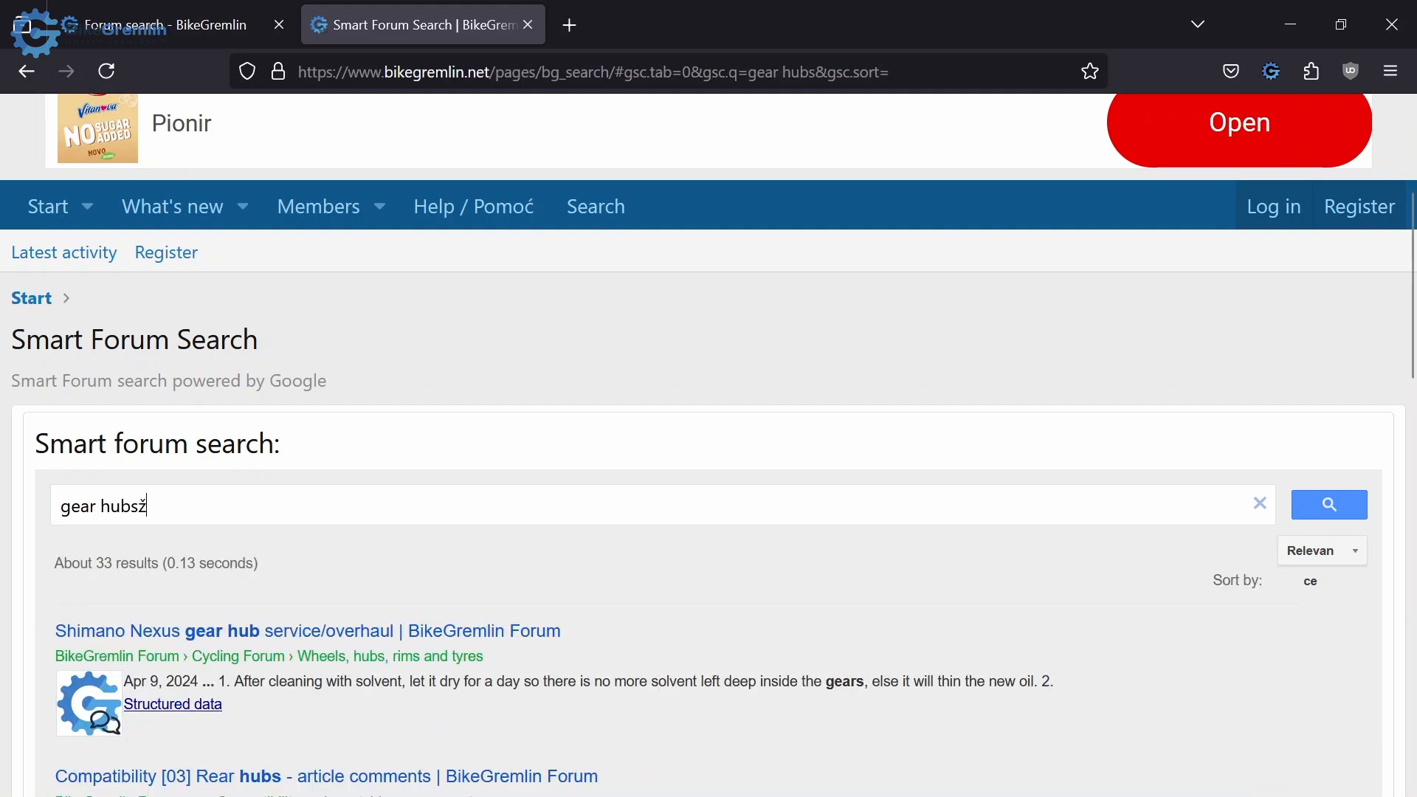
pyautogui.press('Backspace')
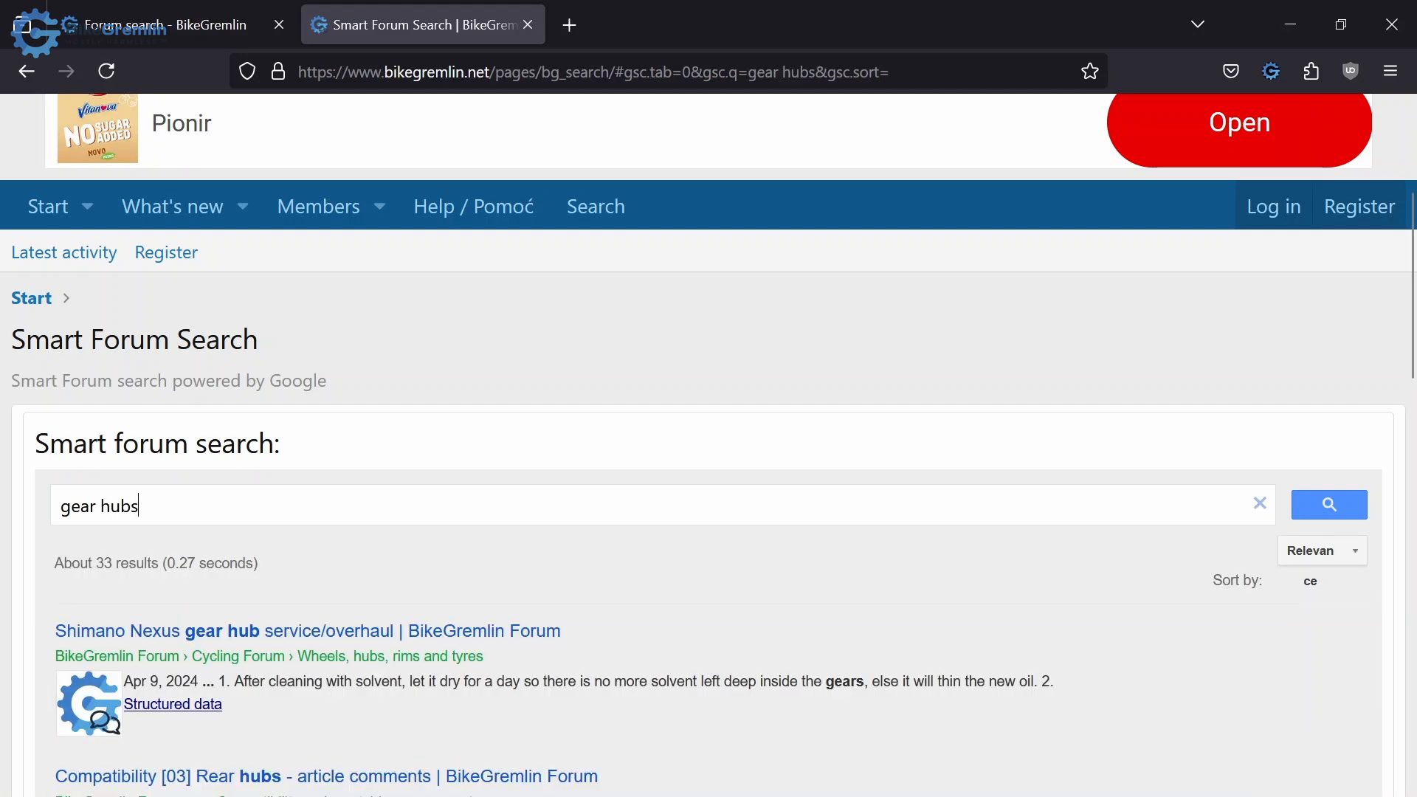
pyautogui.scroll(-3)
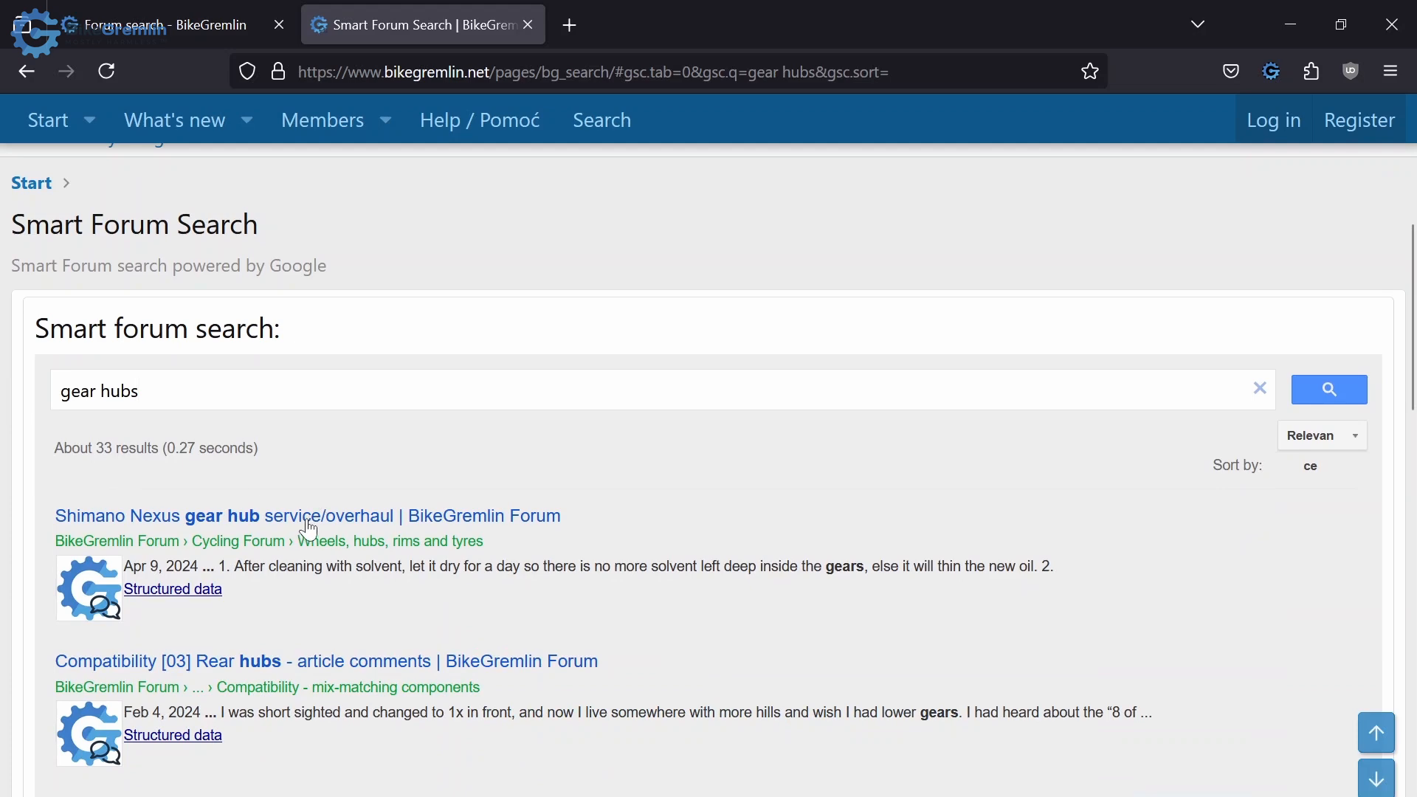
pyautogui.scroll(-3)
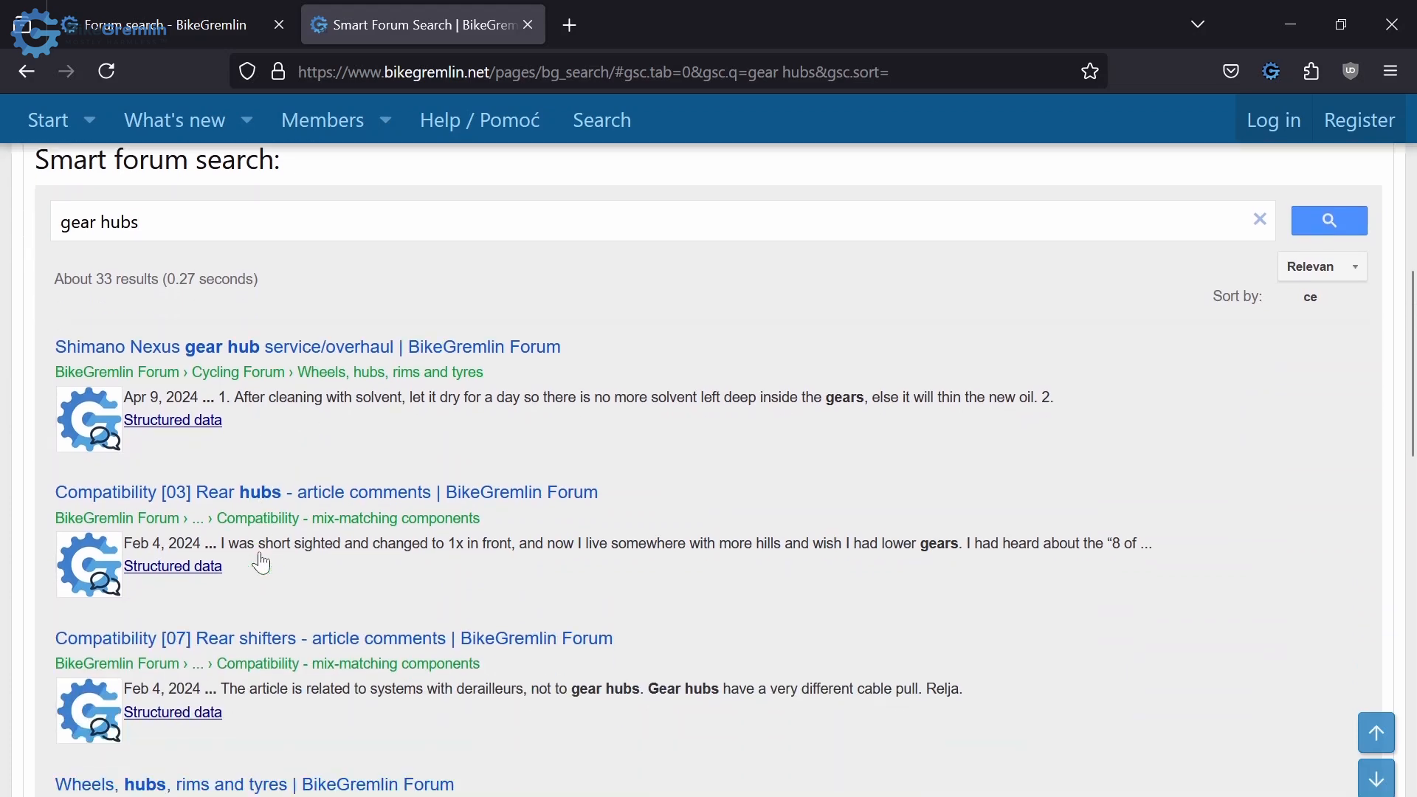
pyautogui.scroll(-3)
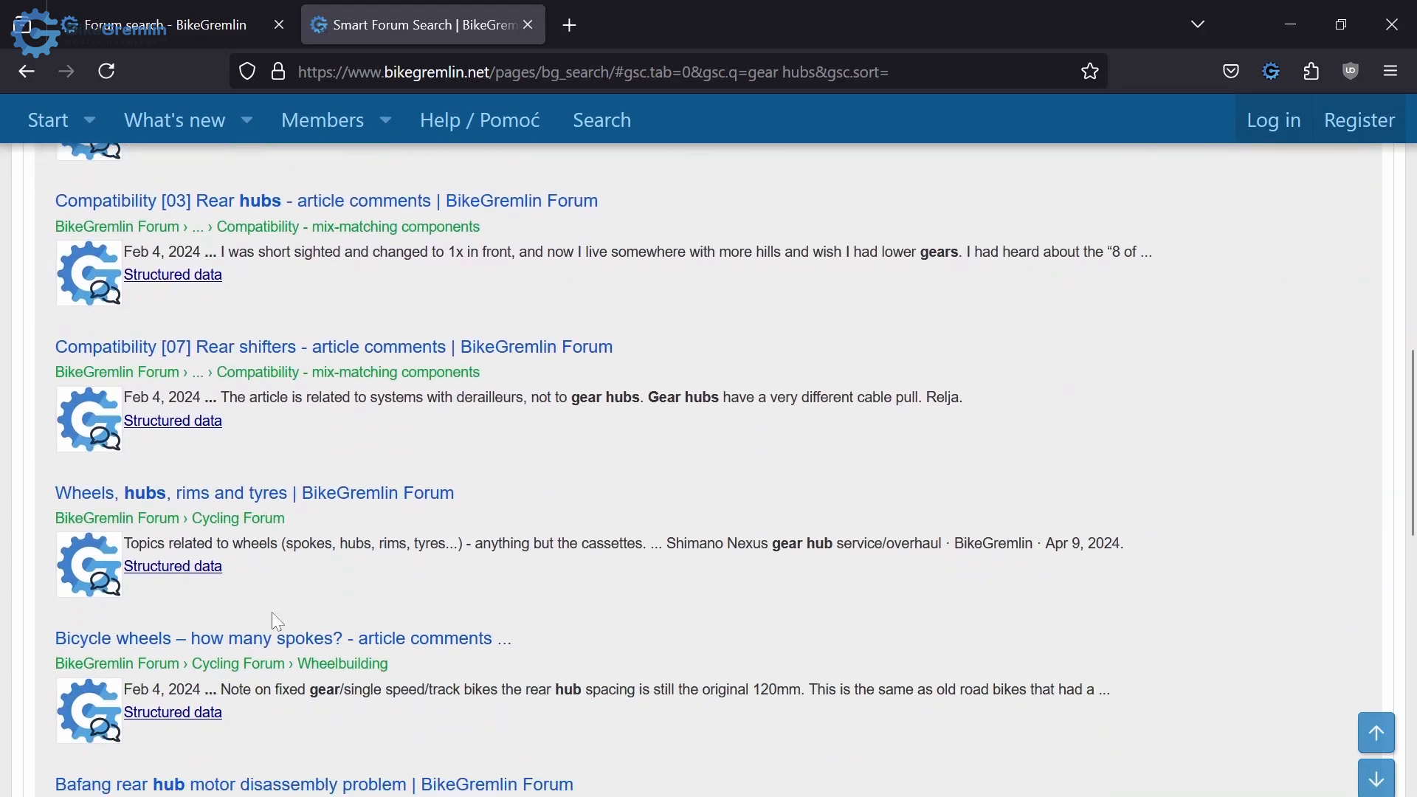